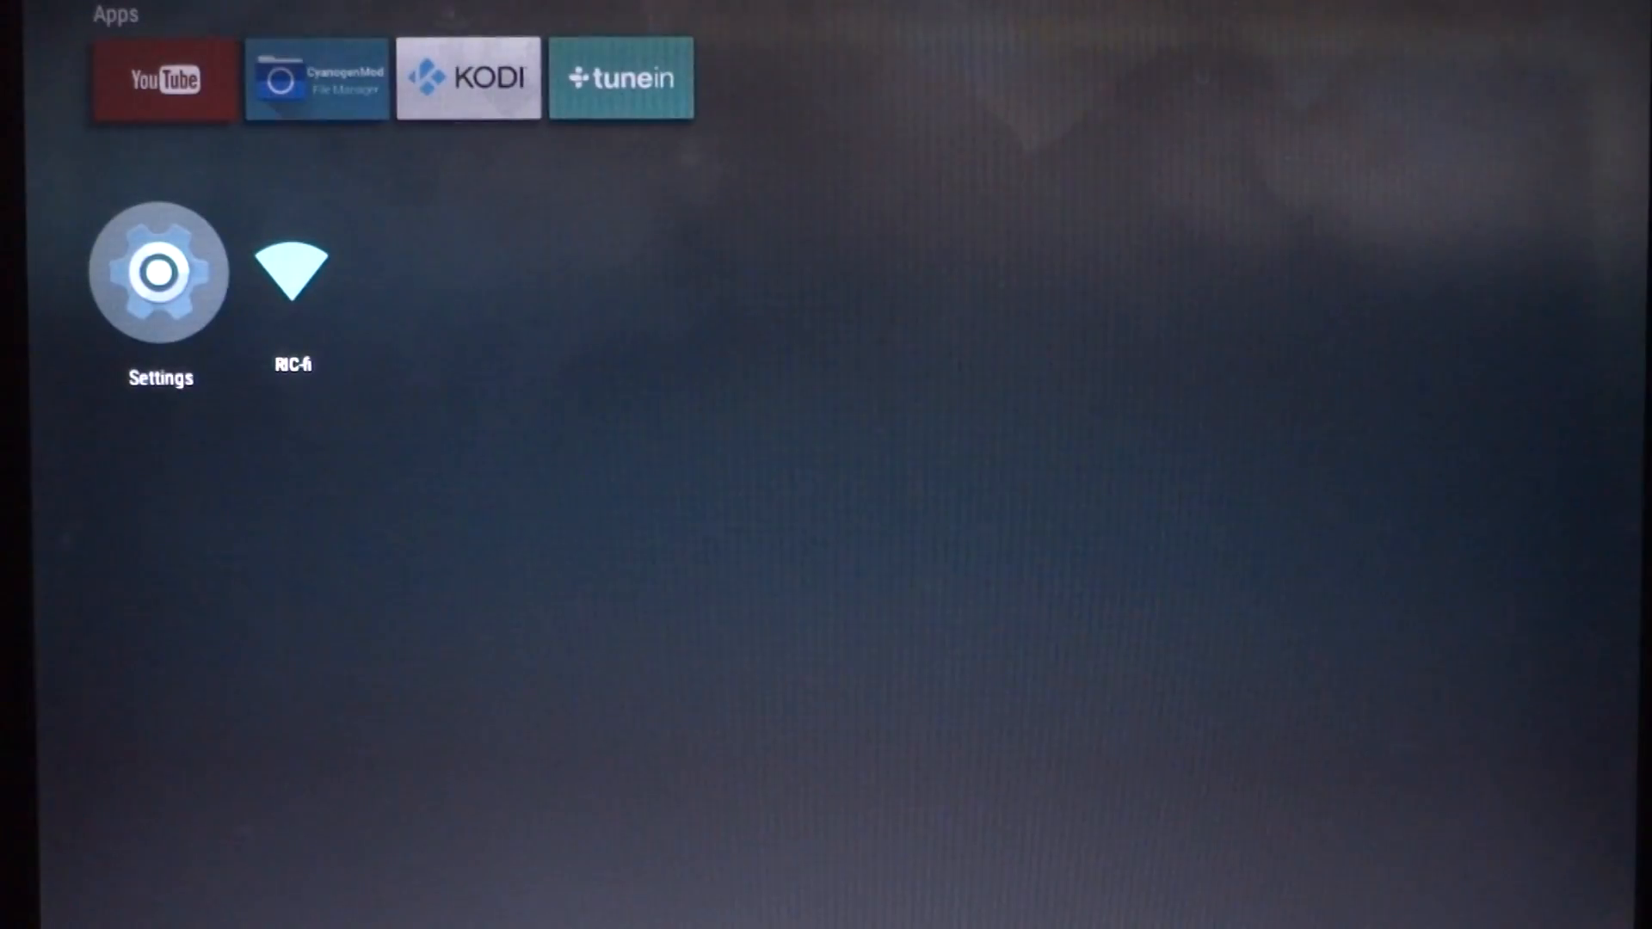
Open Settings from the launcher gear icon and head toward device information
click(159, 271)
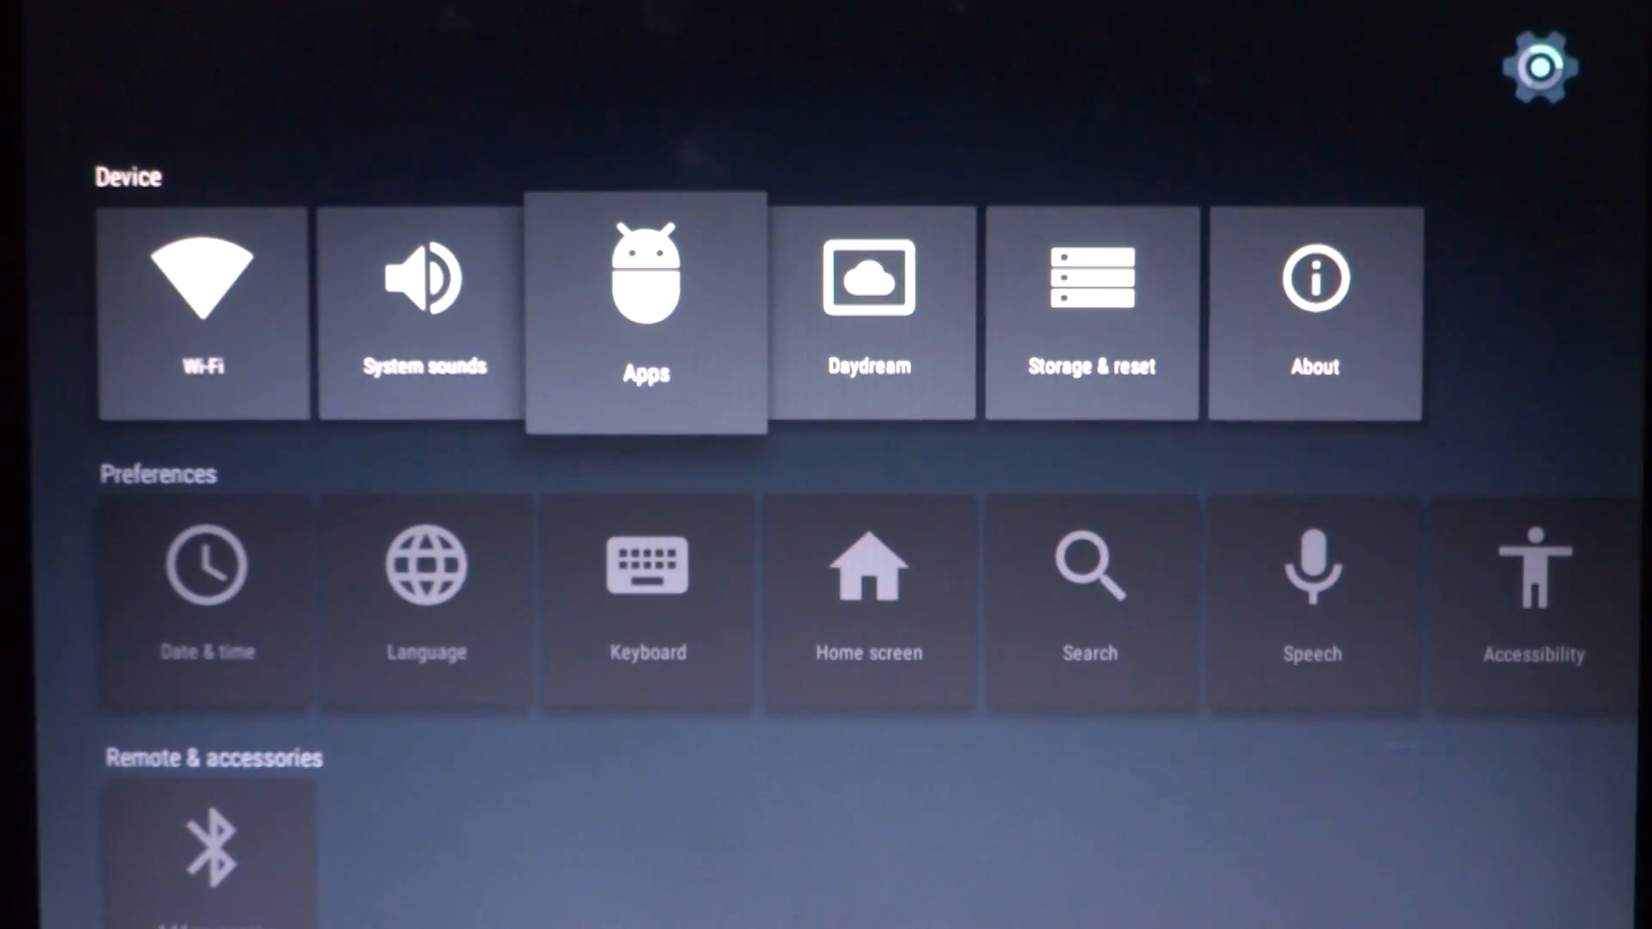
click(645, 310)
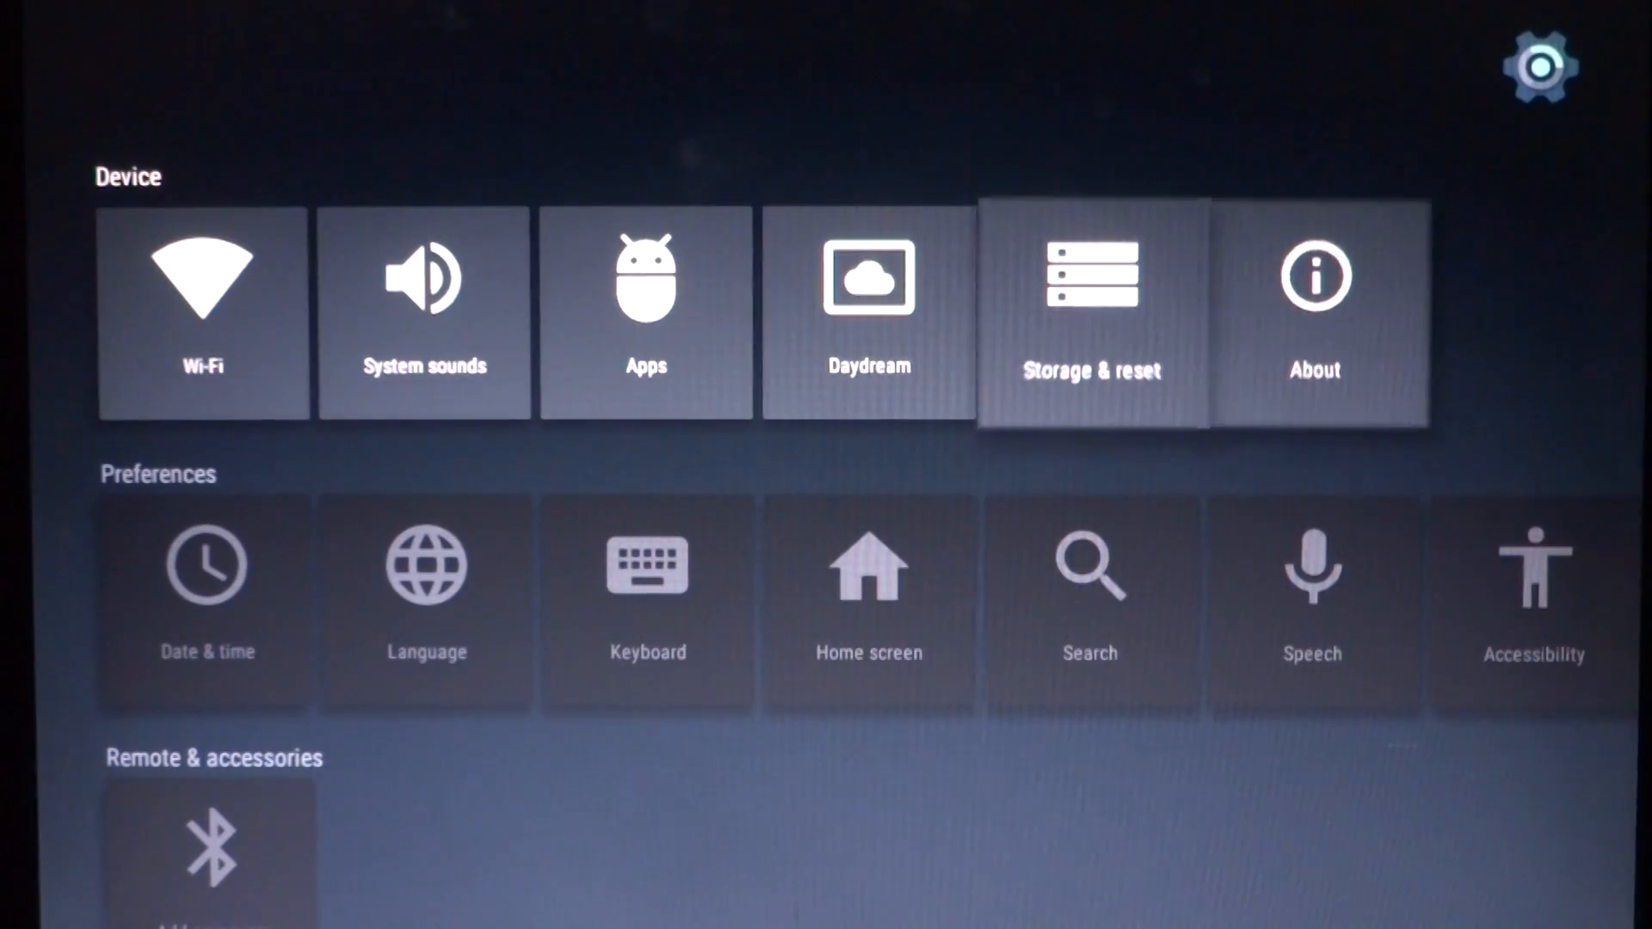
View the About page showing Latitude D630 and Android 6.0.1, then go back
click(1314, 311)
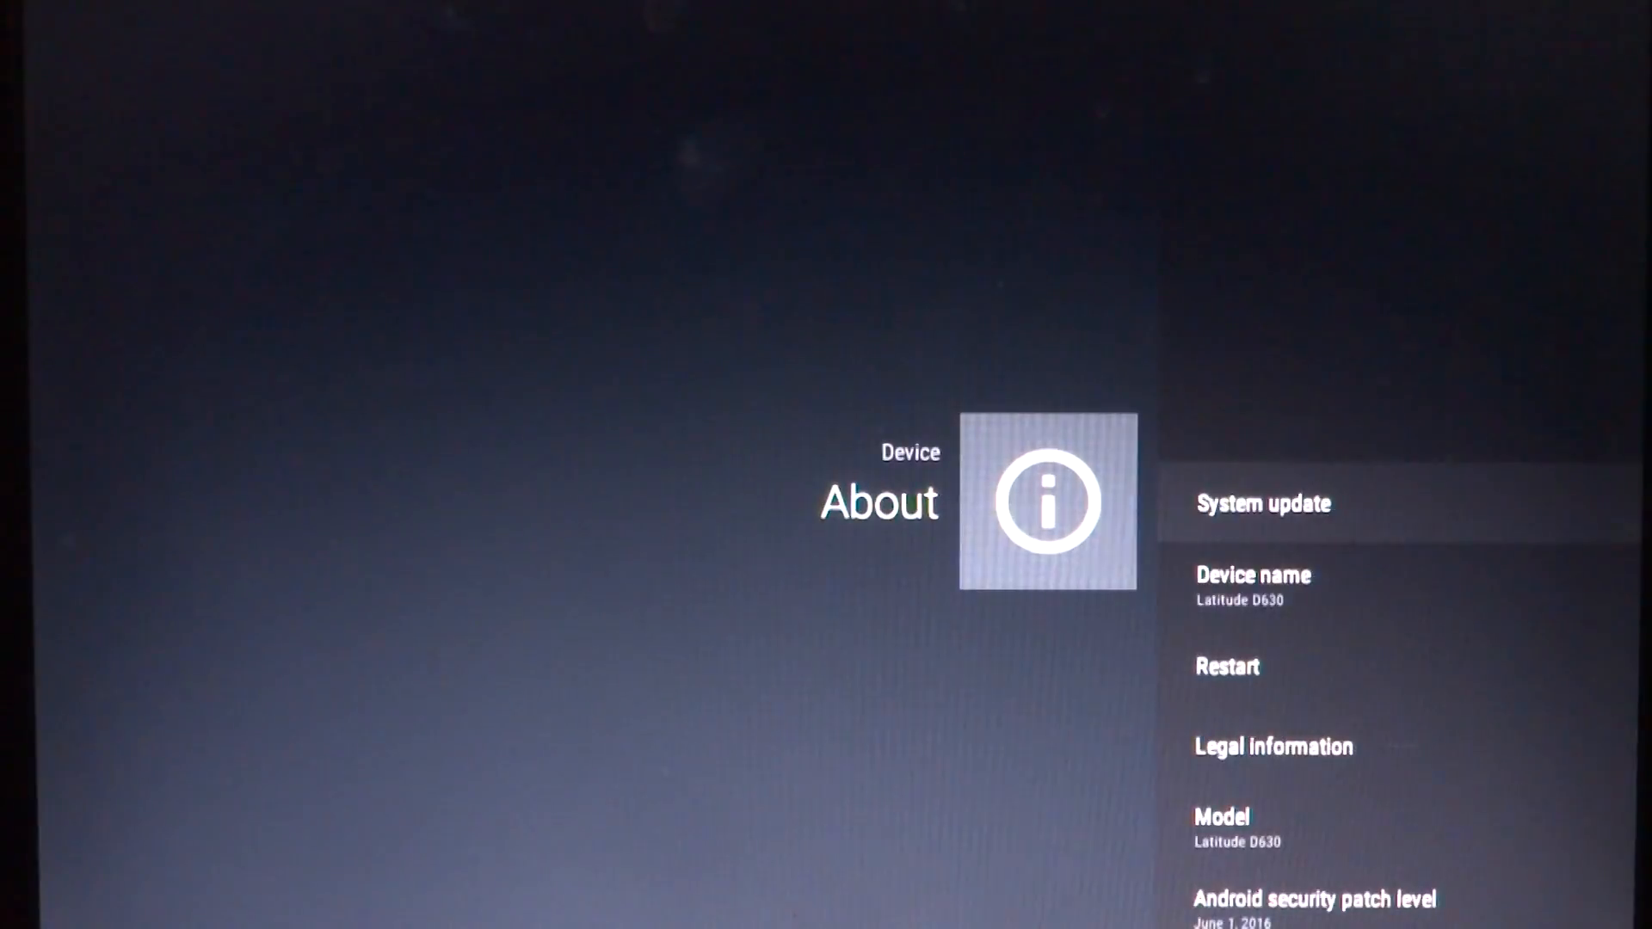
scroll(down, 3)
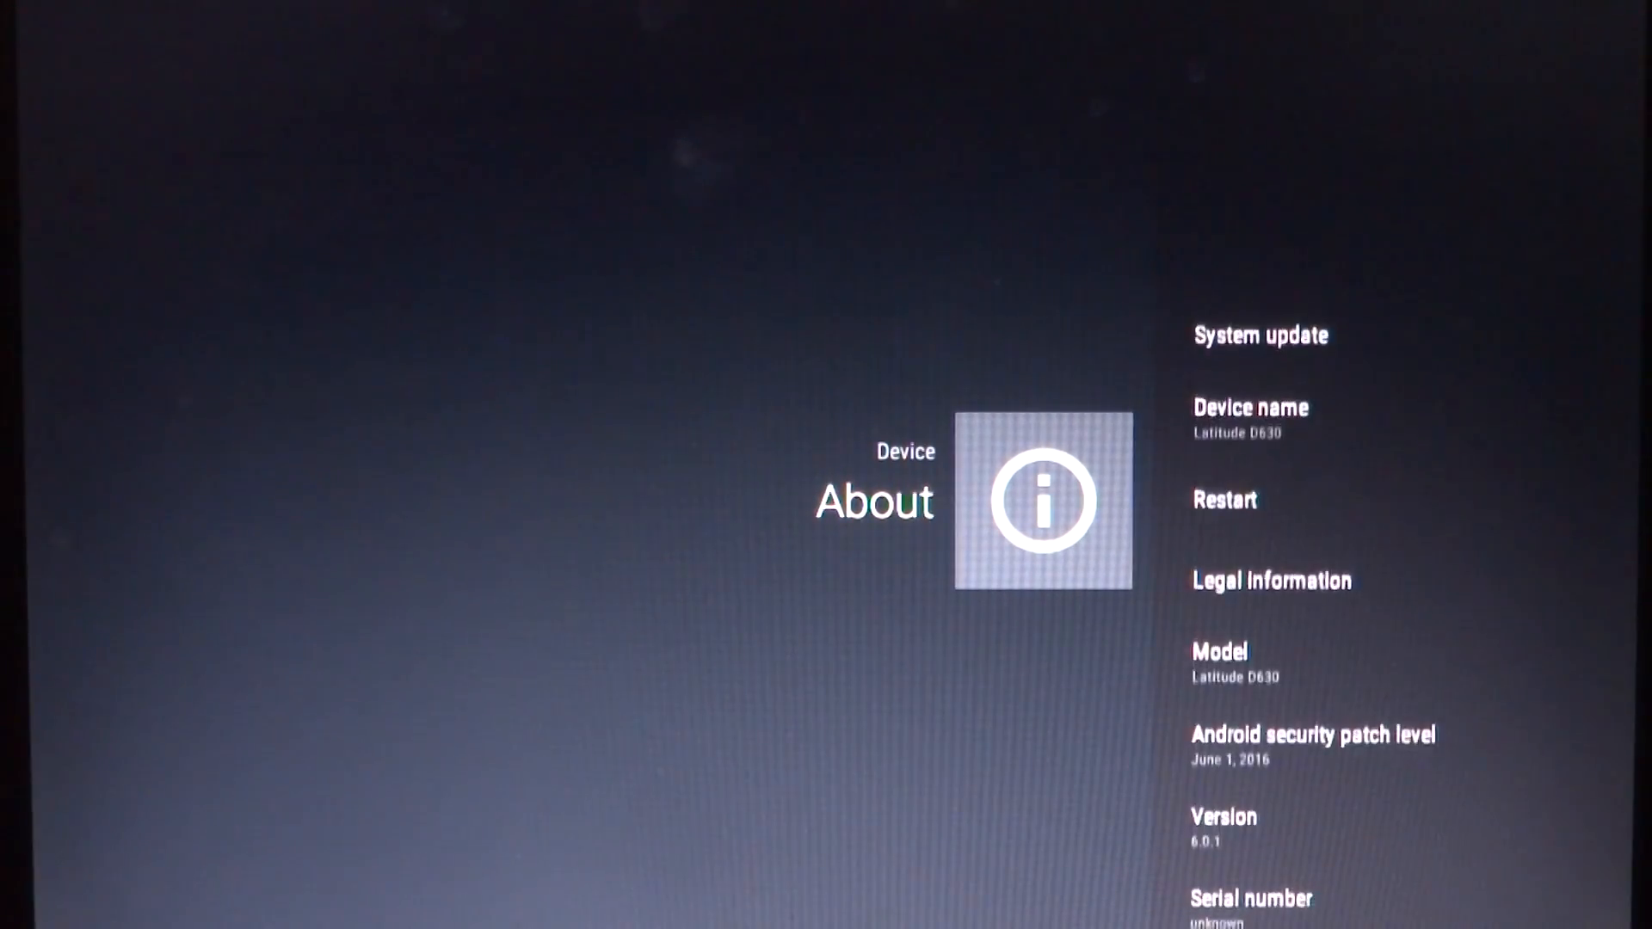
key(Back)
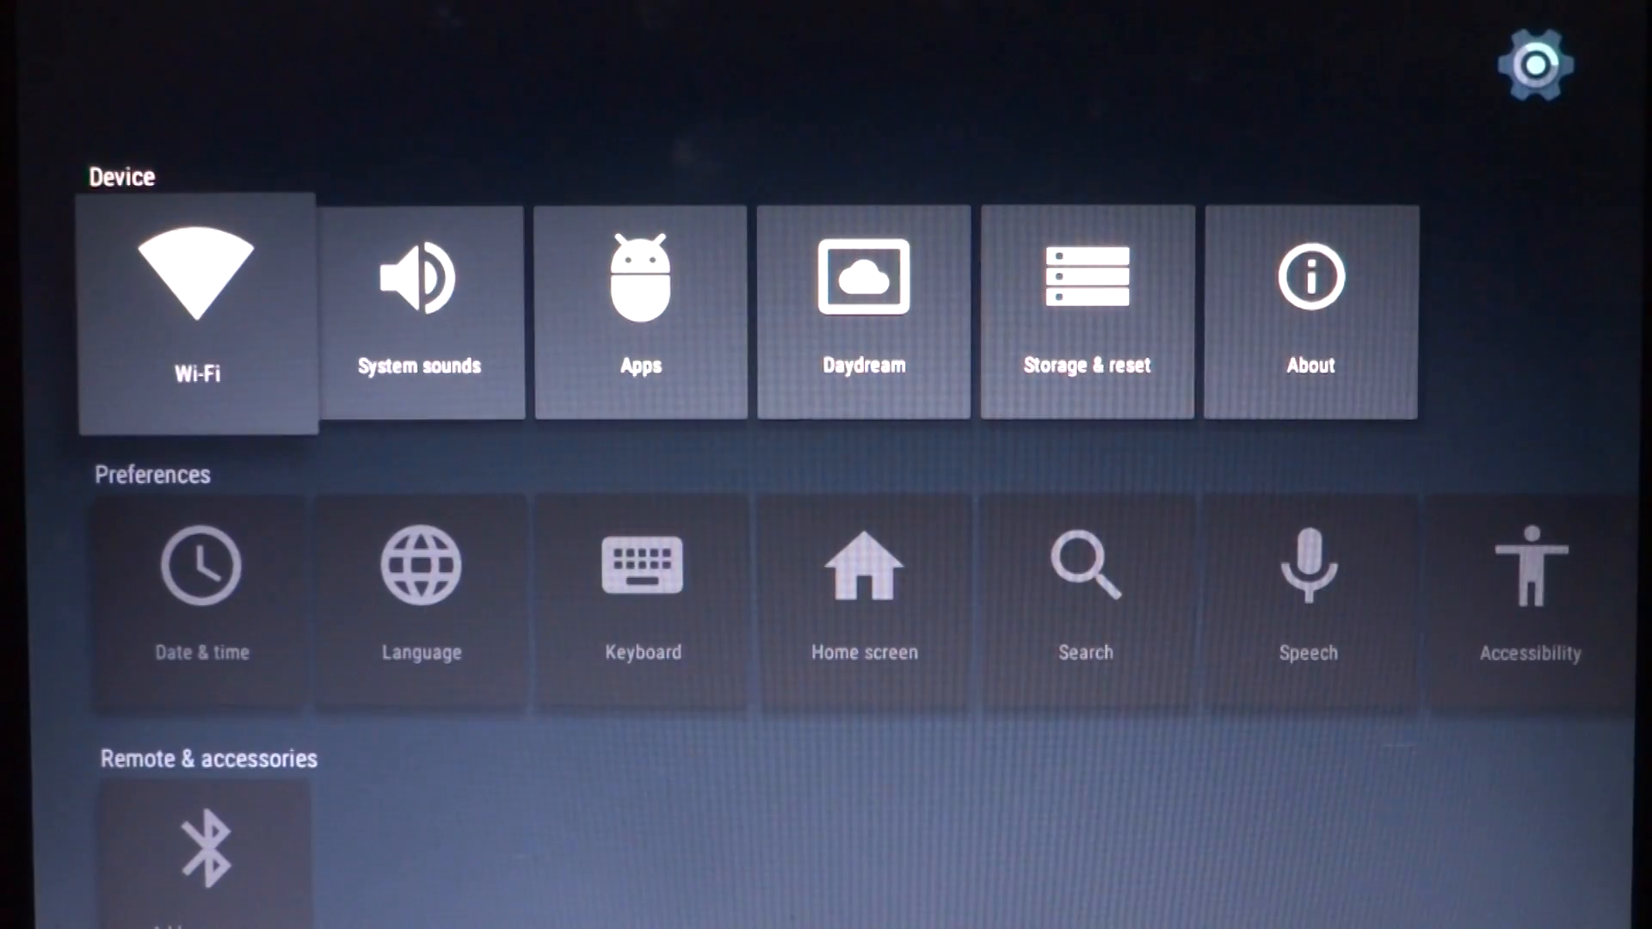
Try the Wi-Fi and Home screen preference tiles in Settings
click(196, 305)
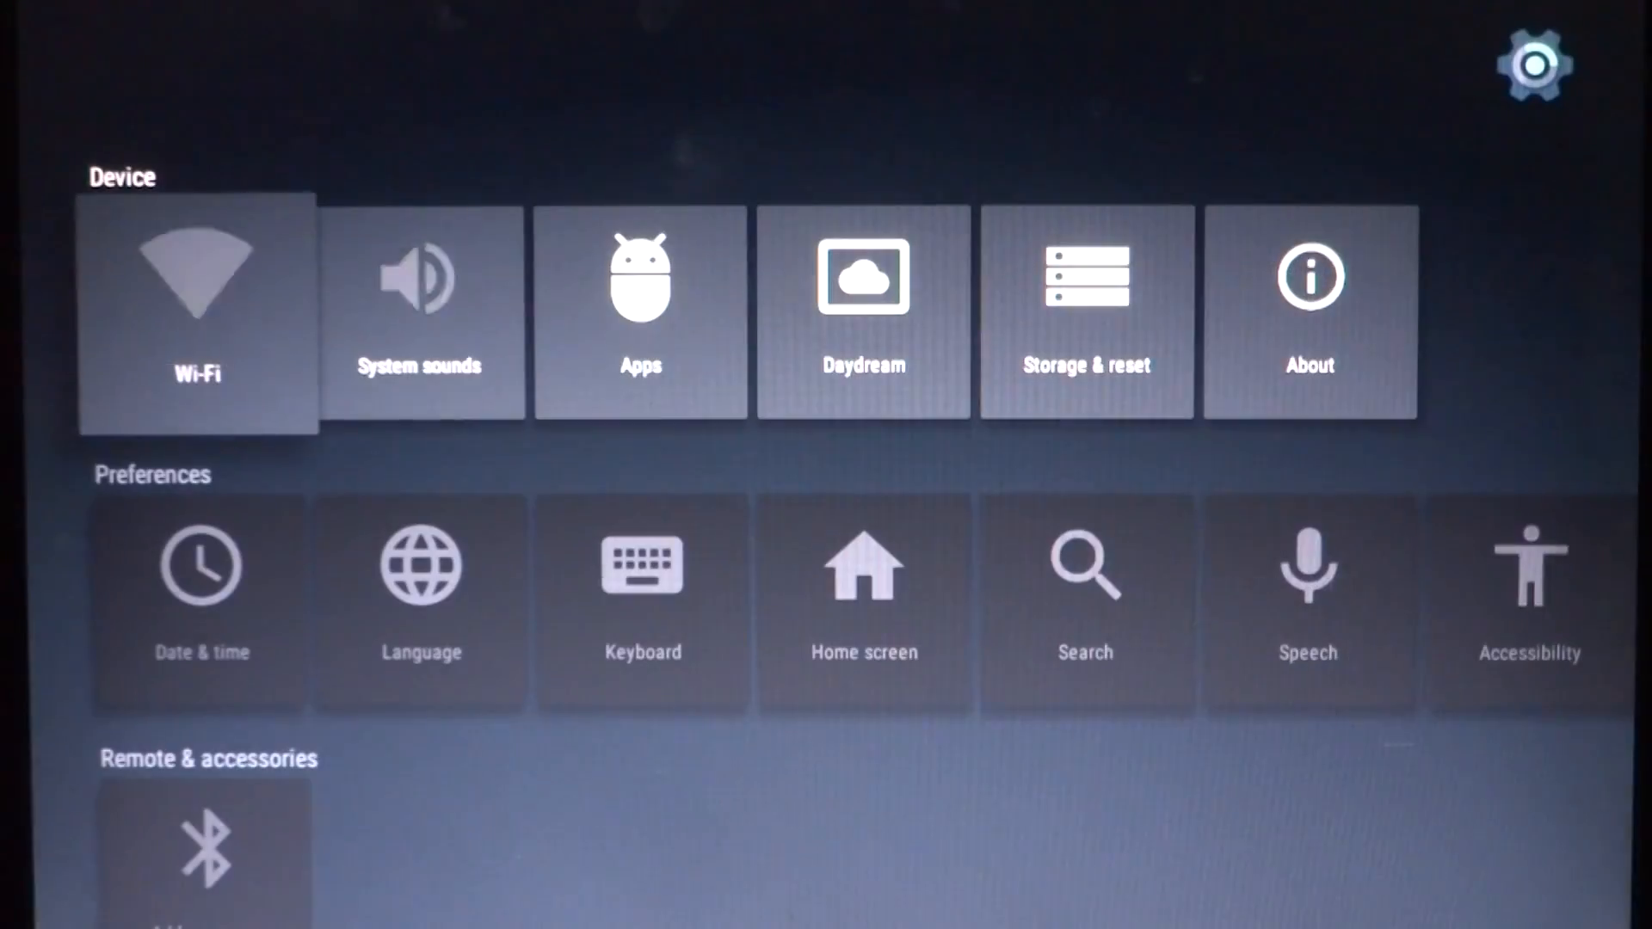
scroll(down, 3)
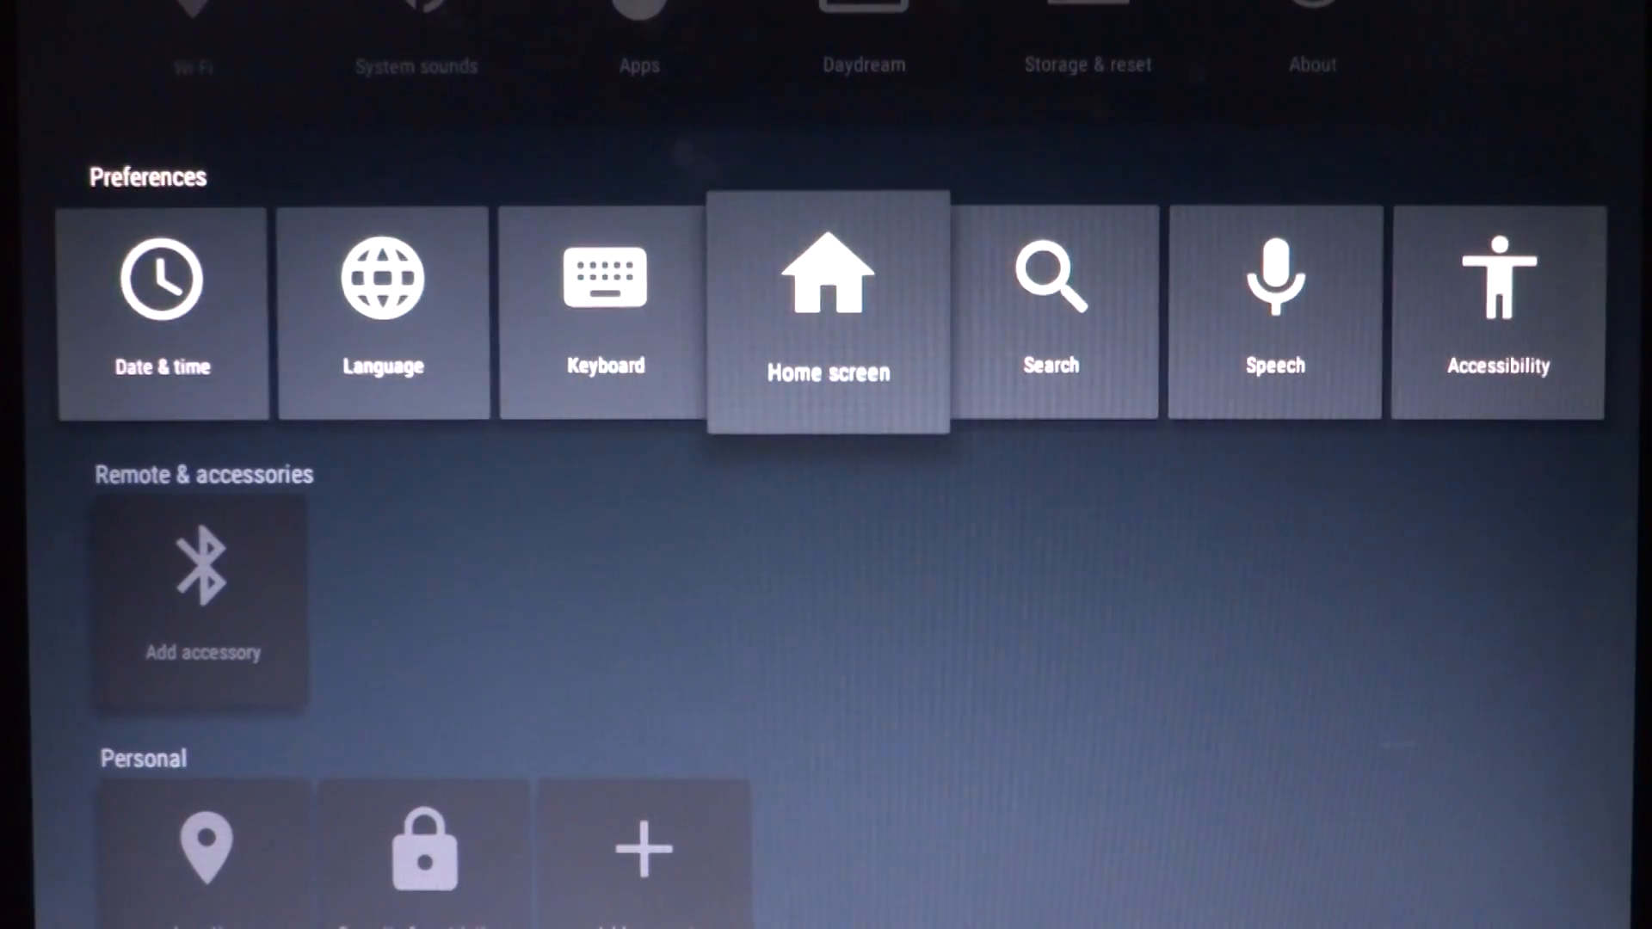
click(826, 305)
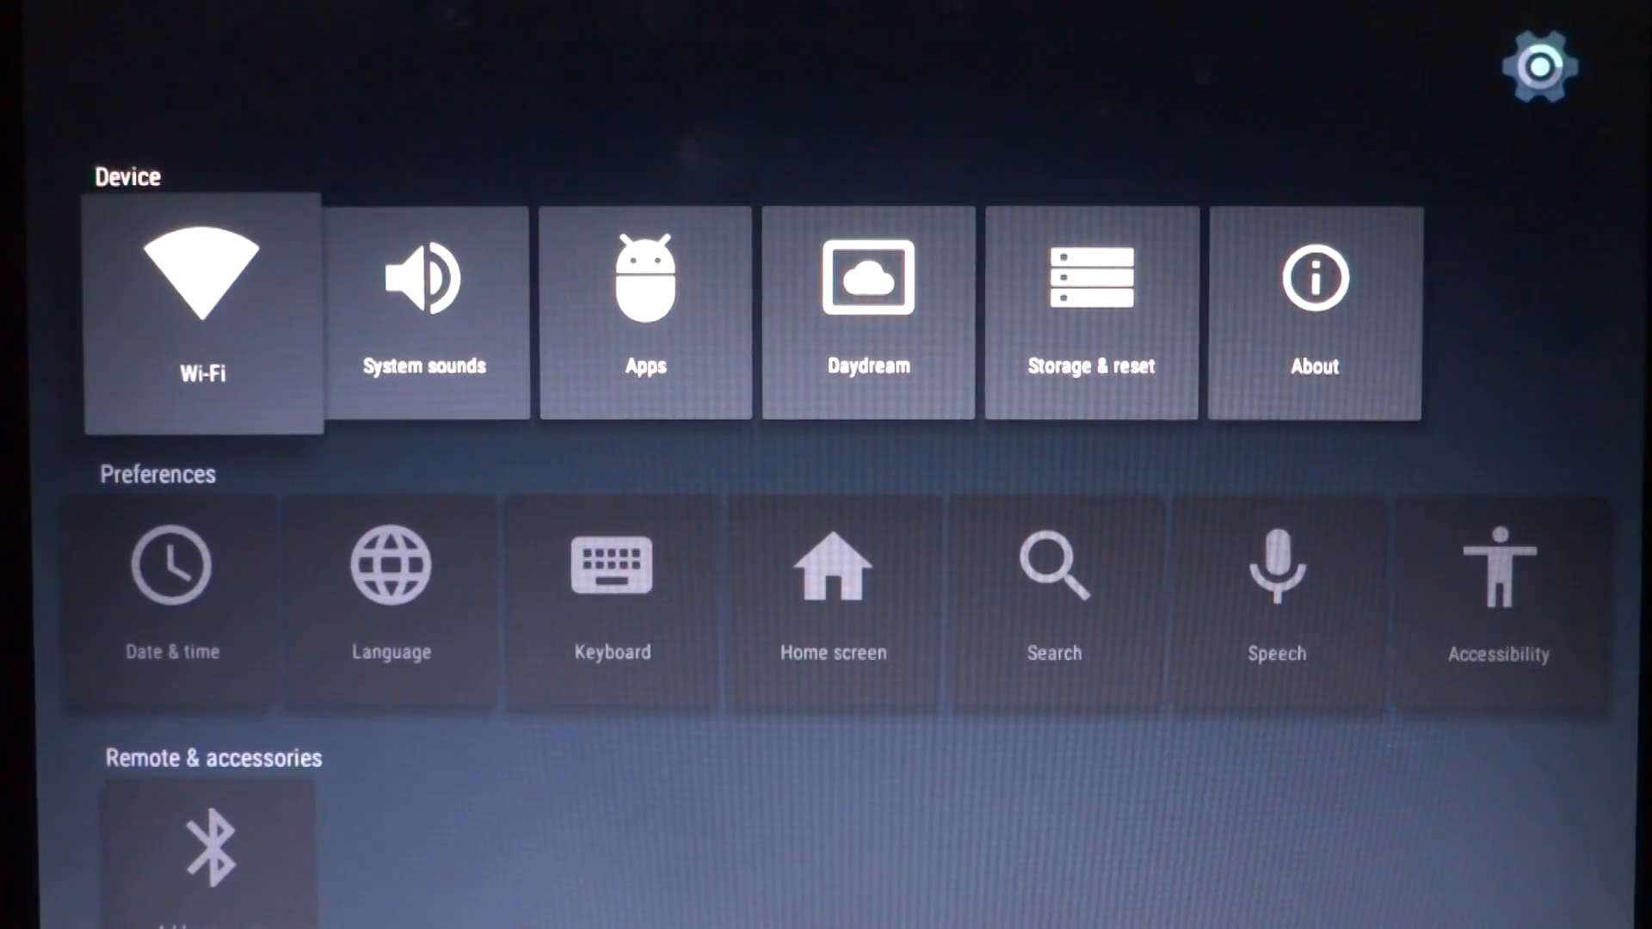
scroll(down, 3)
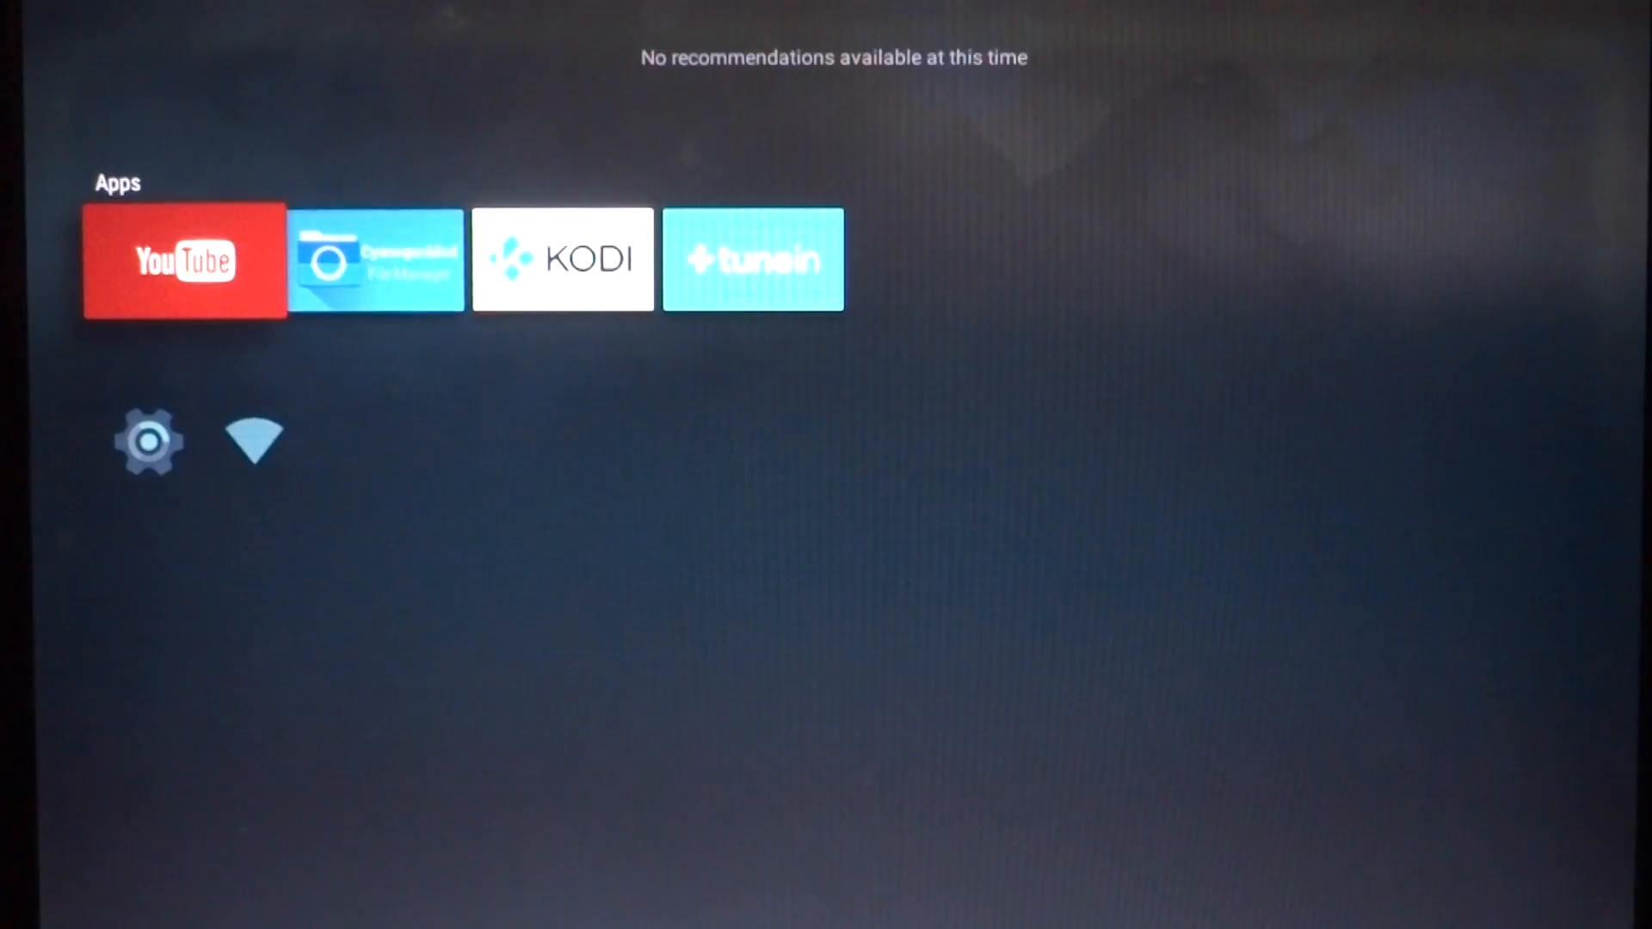
Launch YouTube, scroll the Popular Right Now row, and open the Bachelors Vs Ghost video
click(185, 260)
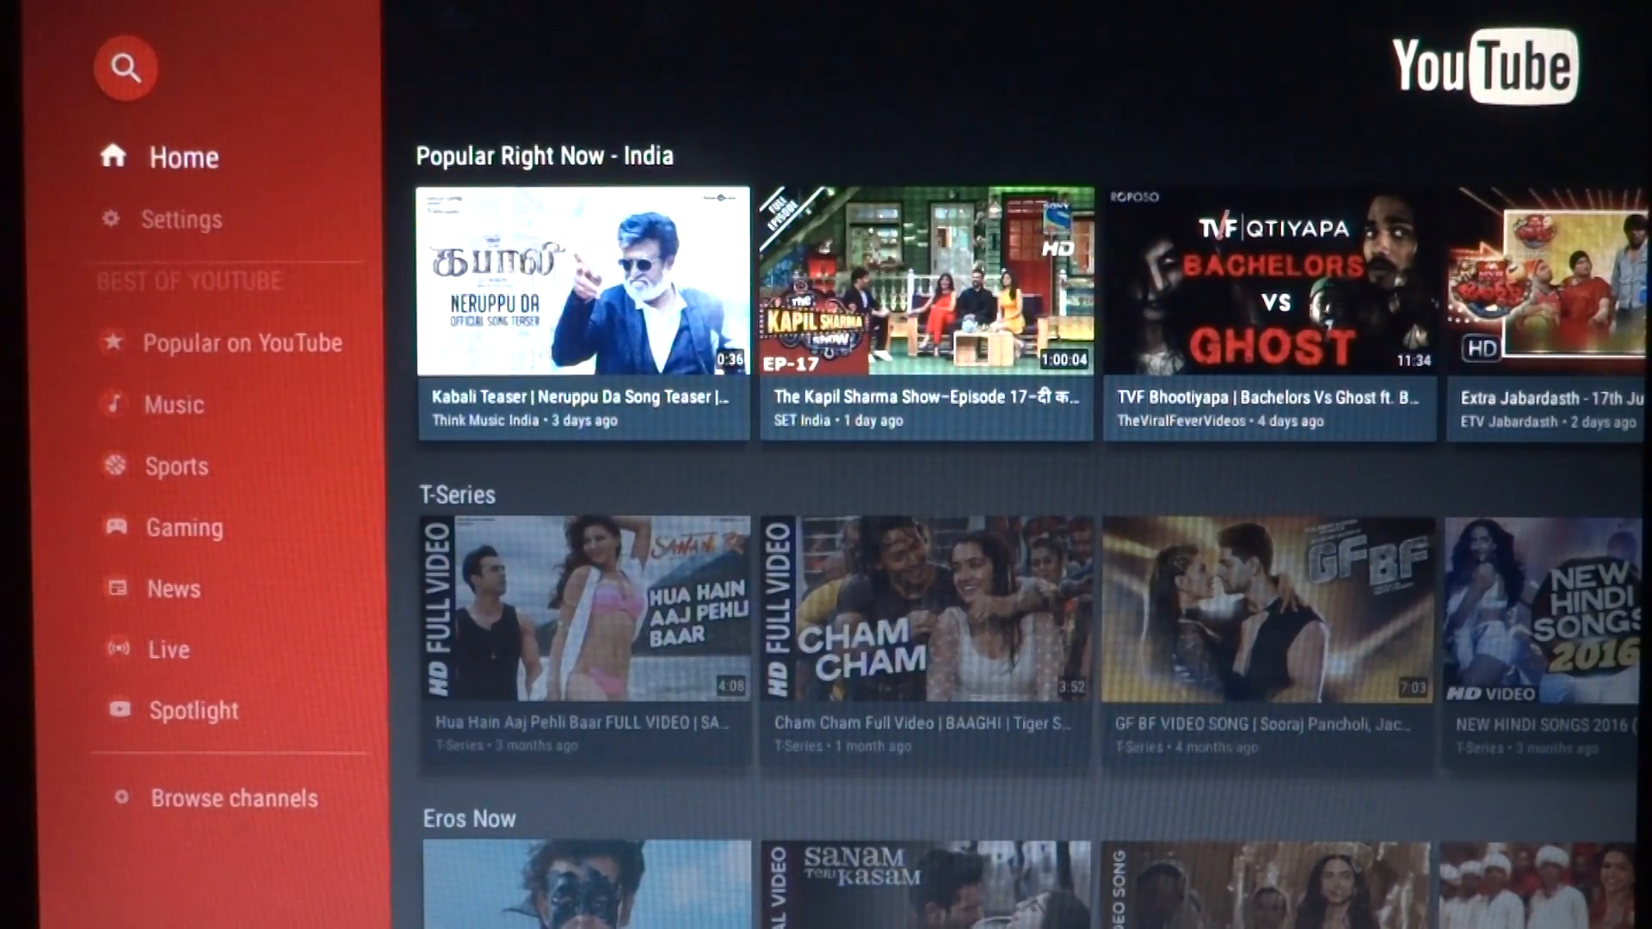
scroll(right, 3)
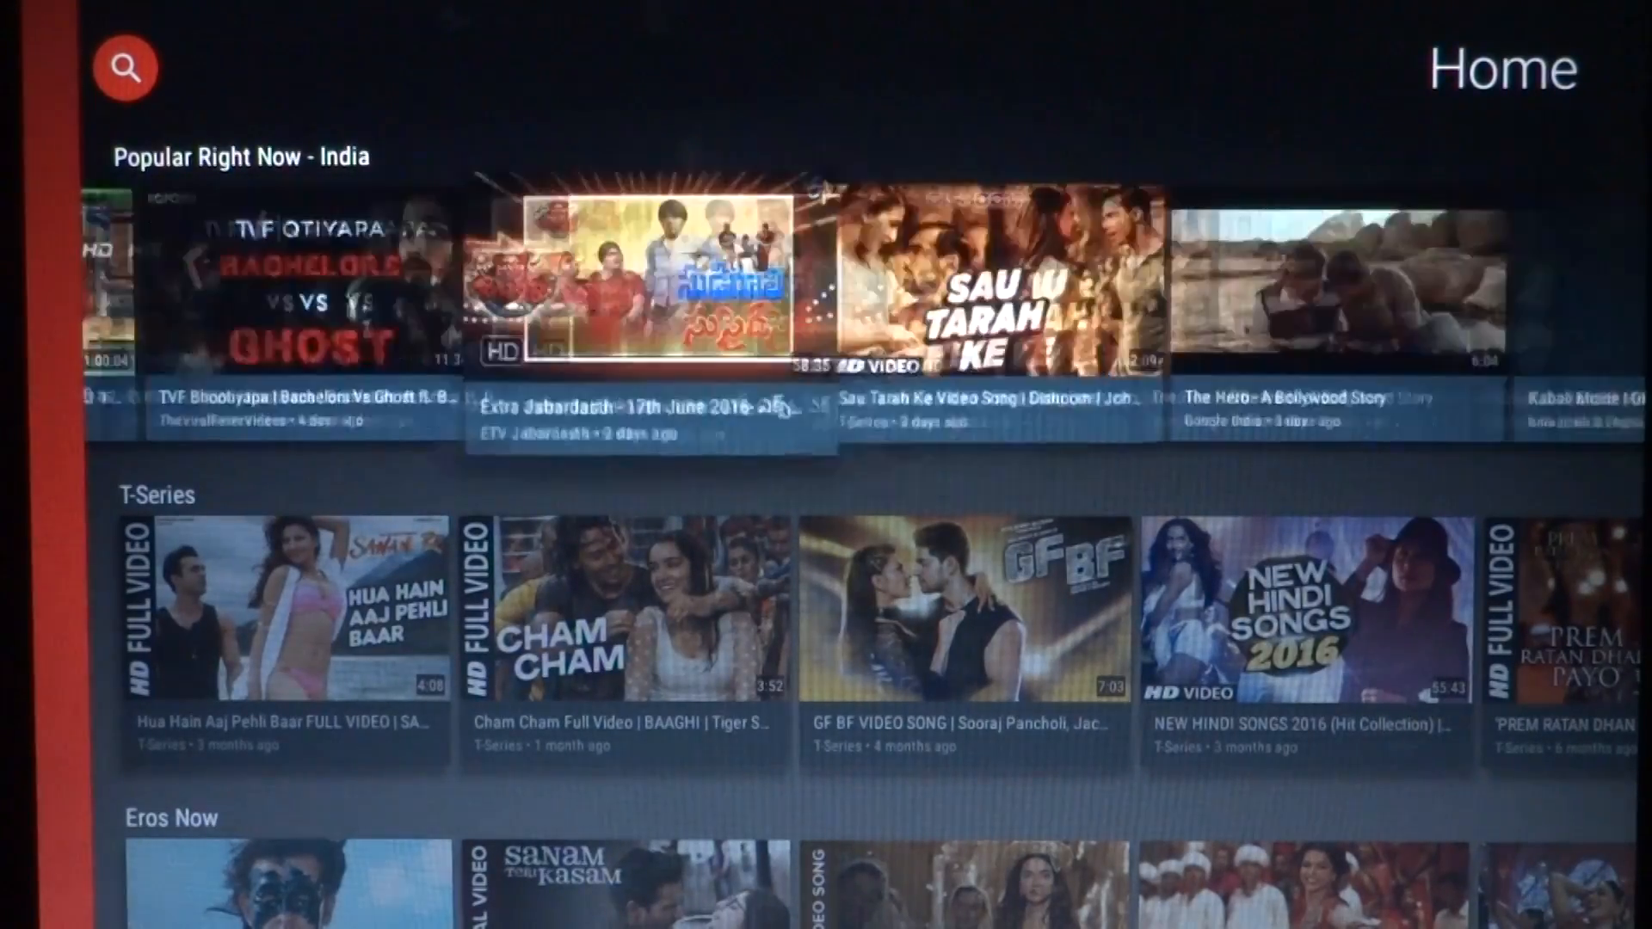
scroll(left, 3)
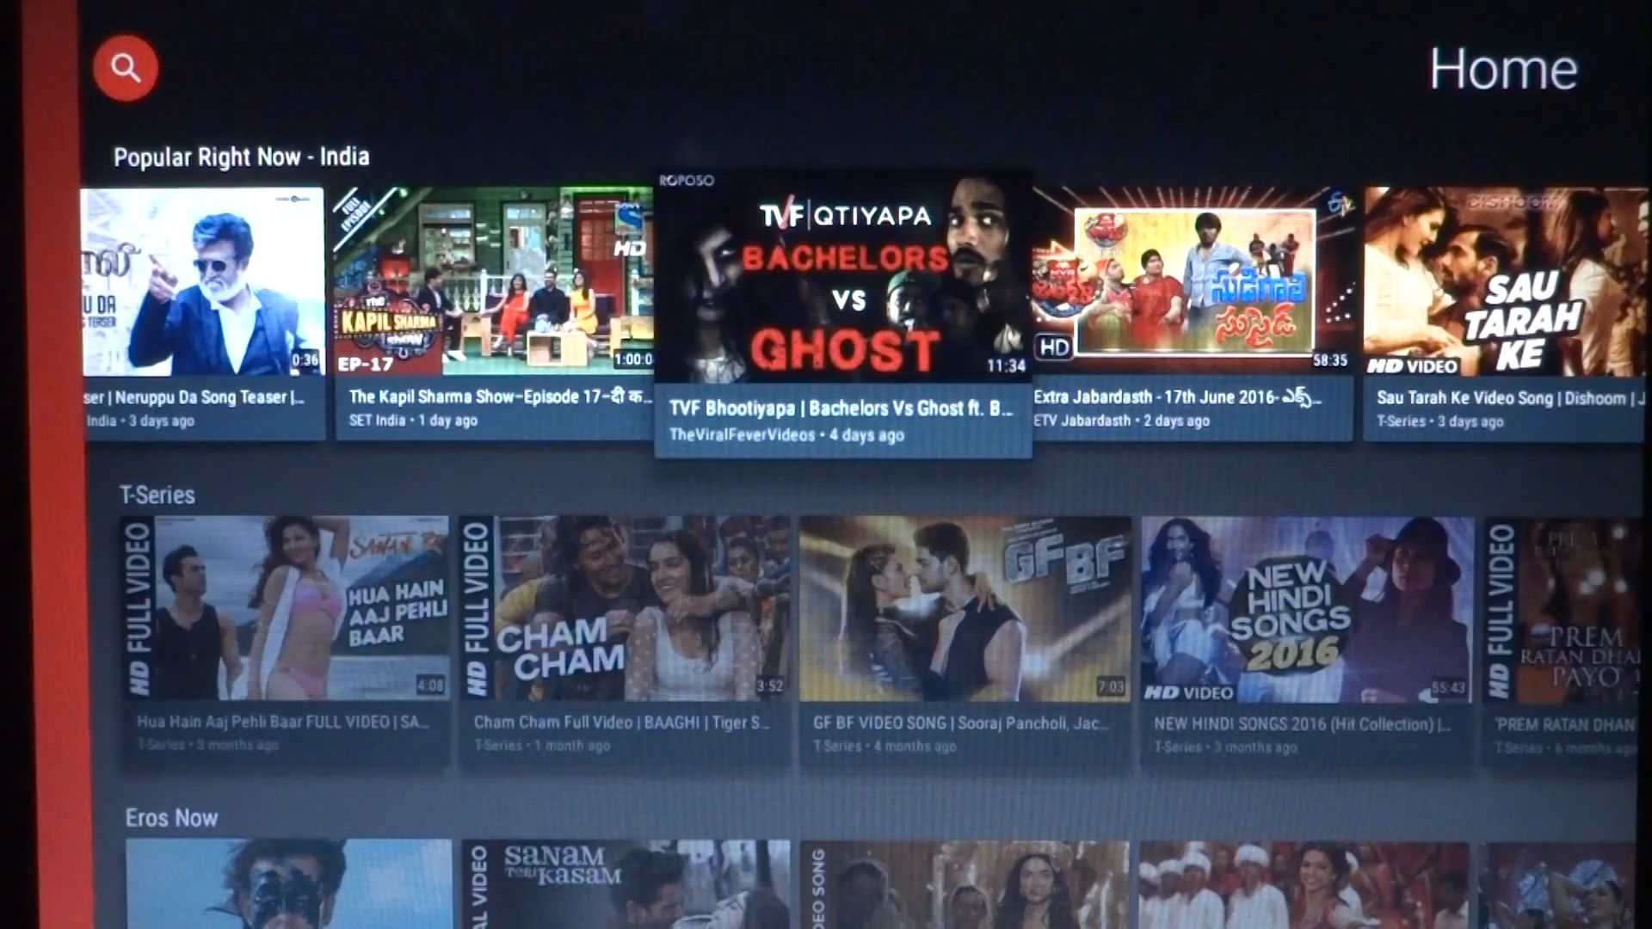
click(843, 279)
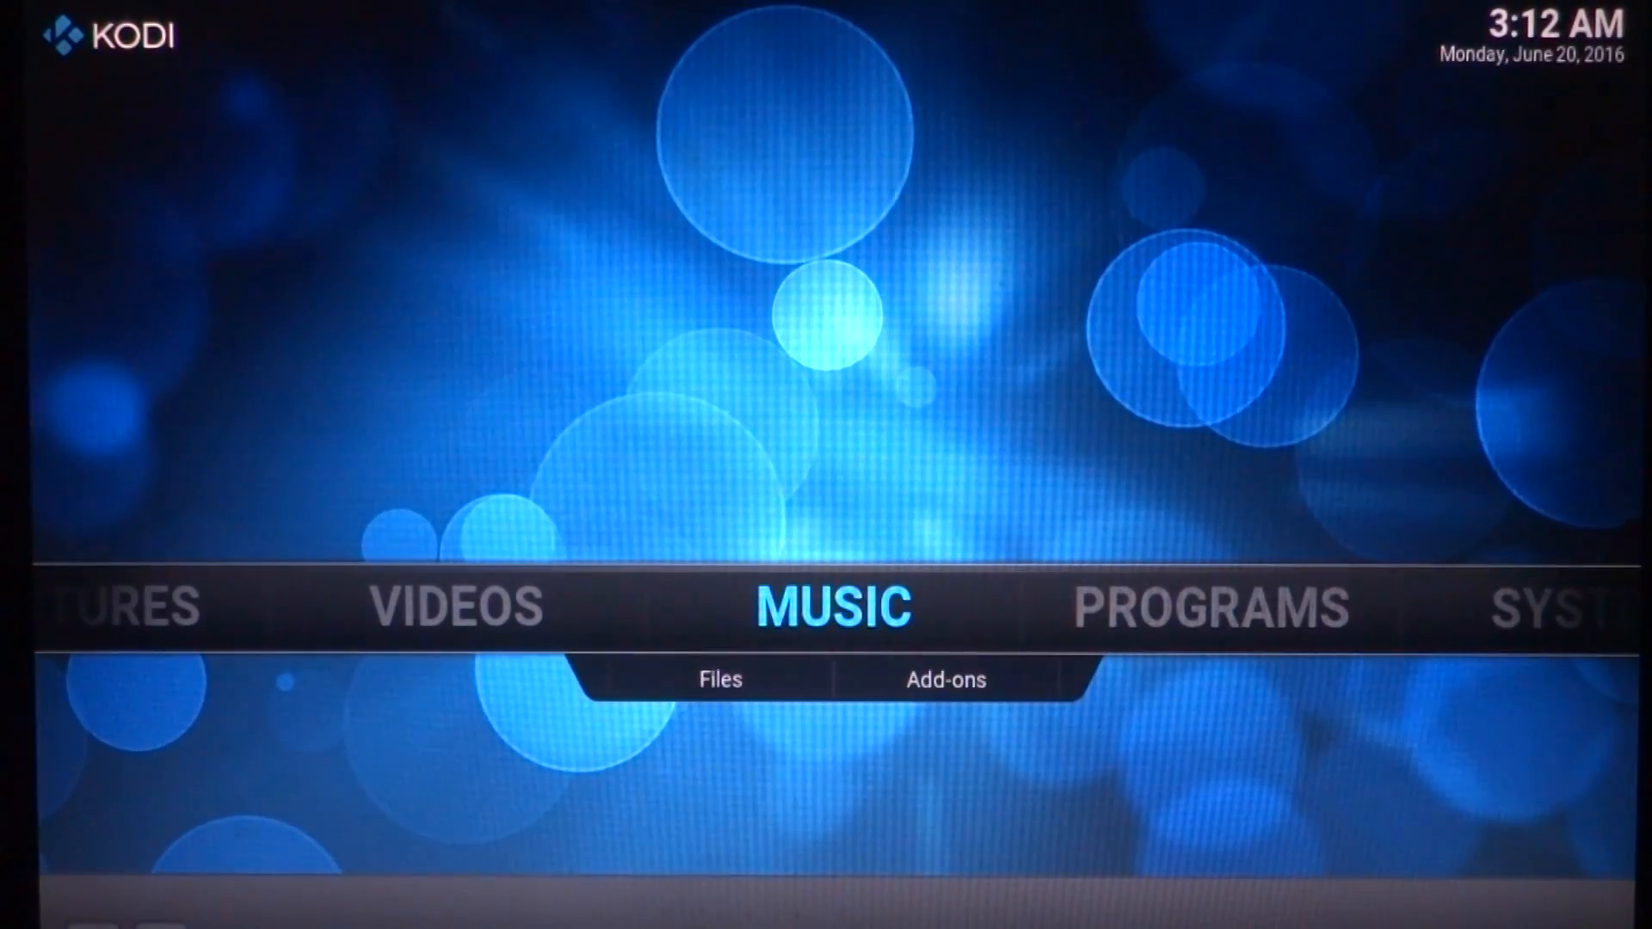
Scroll Kodi's Confluence menu to SYSTEM and open System info
scroll(right, 3)
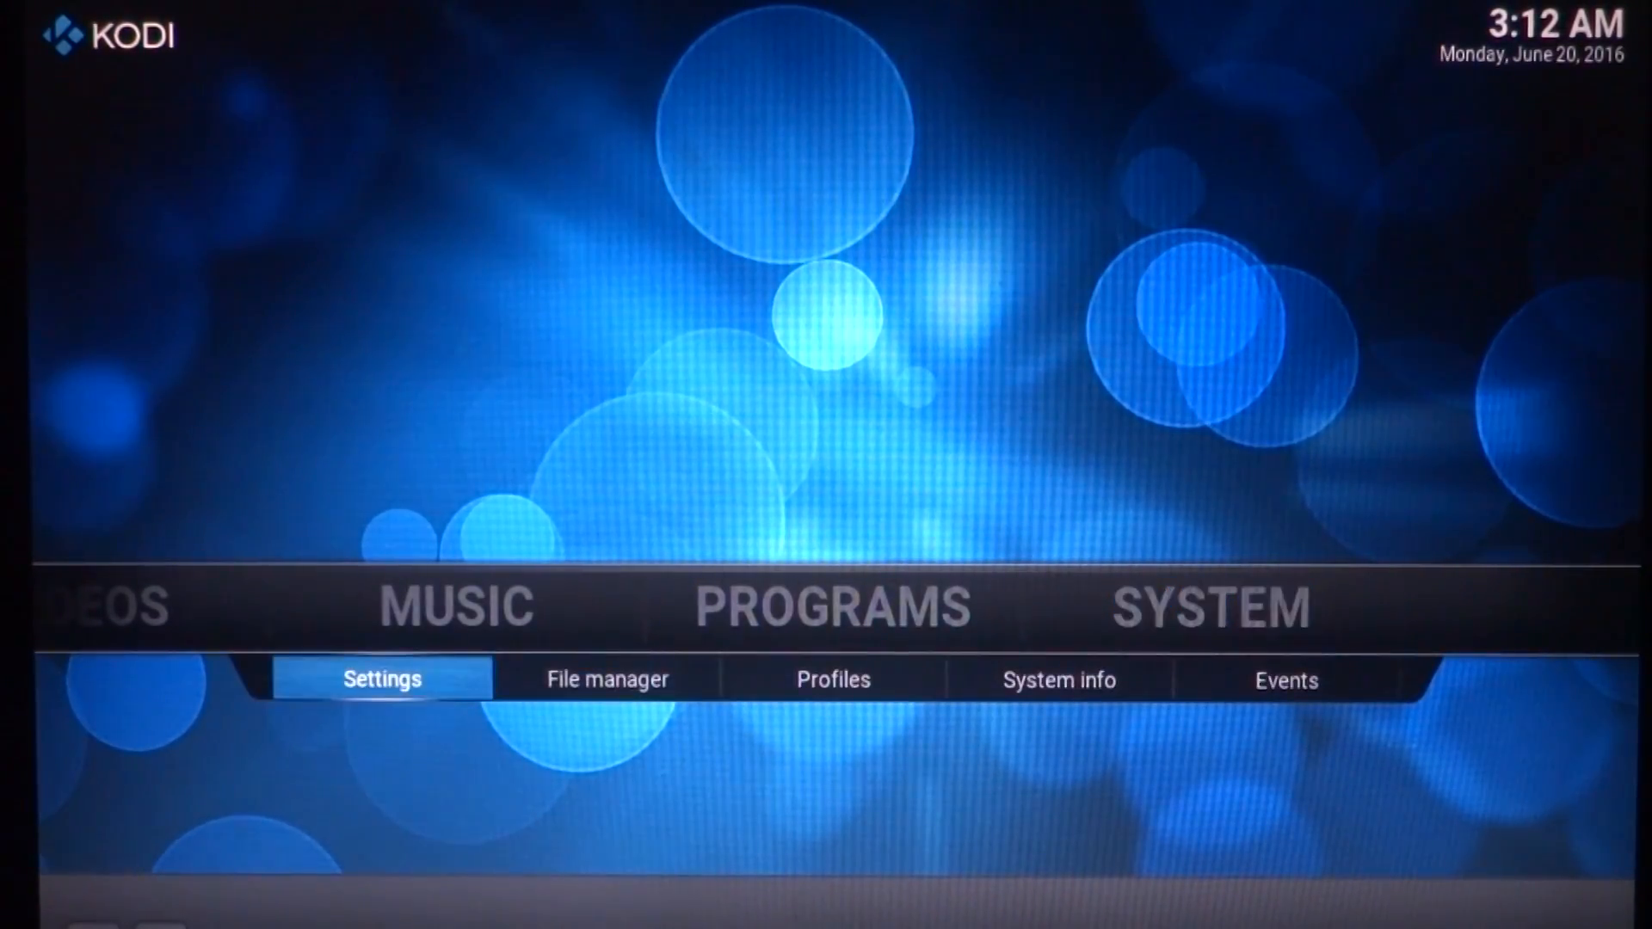
click(1058, 679)
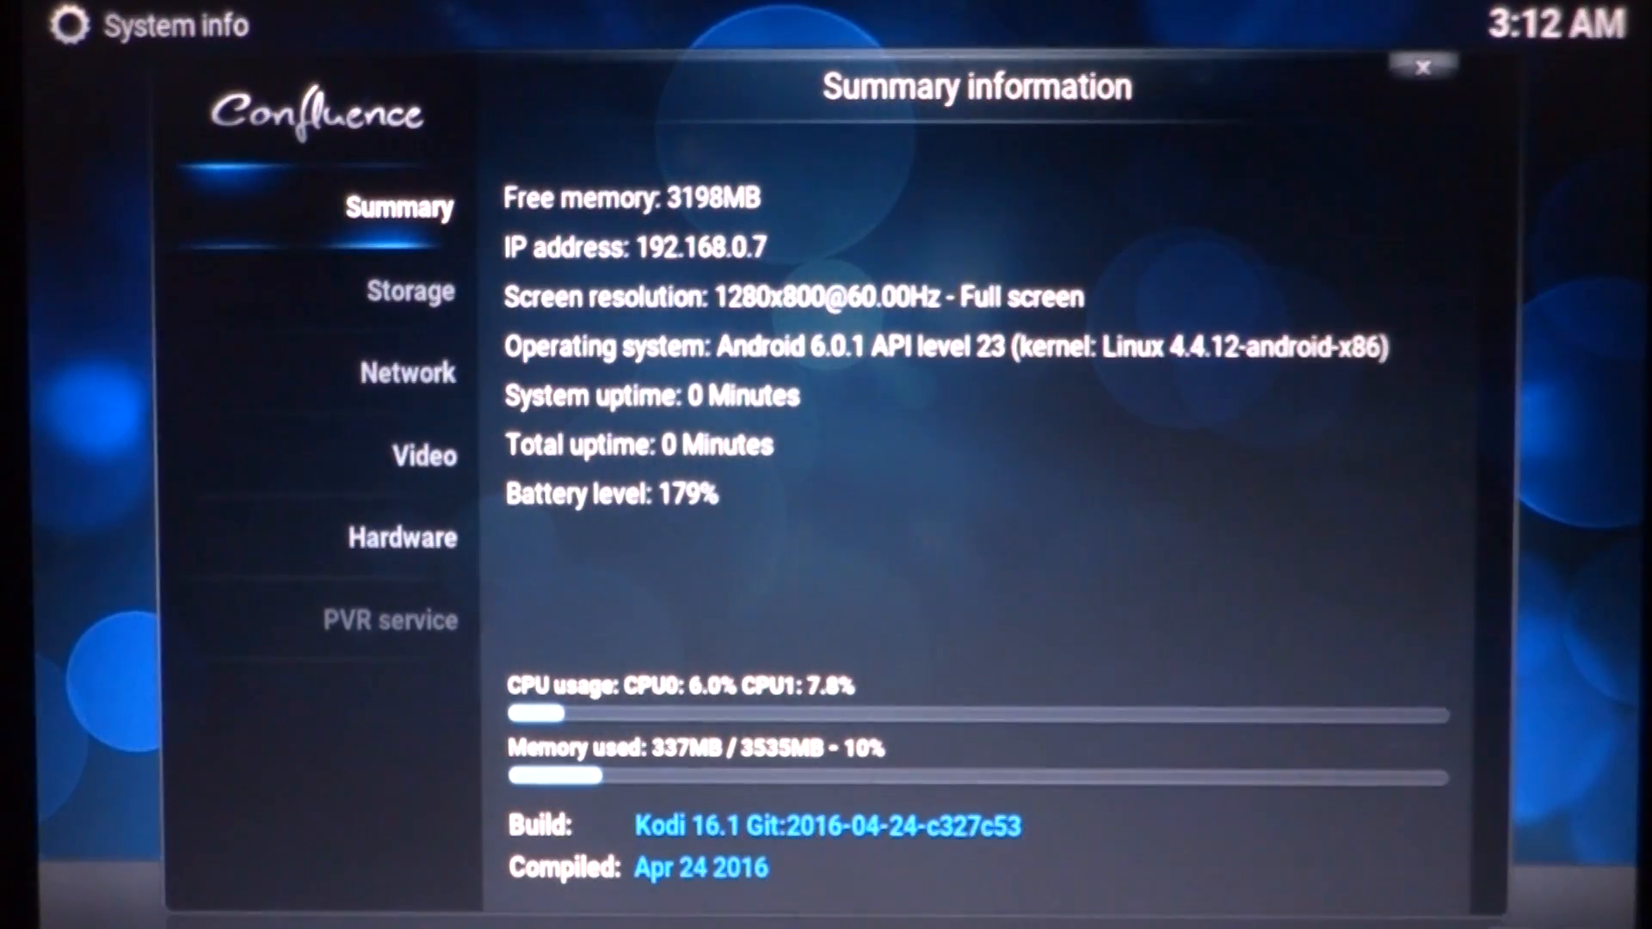
click(1424, 67)
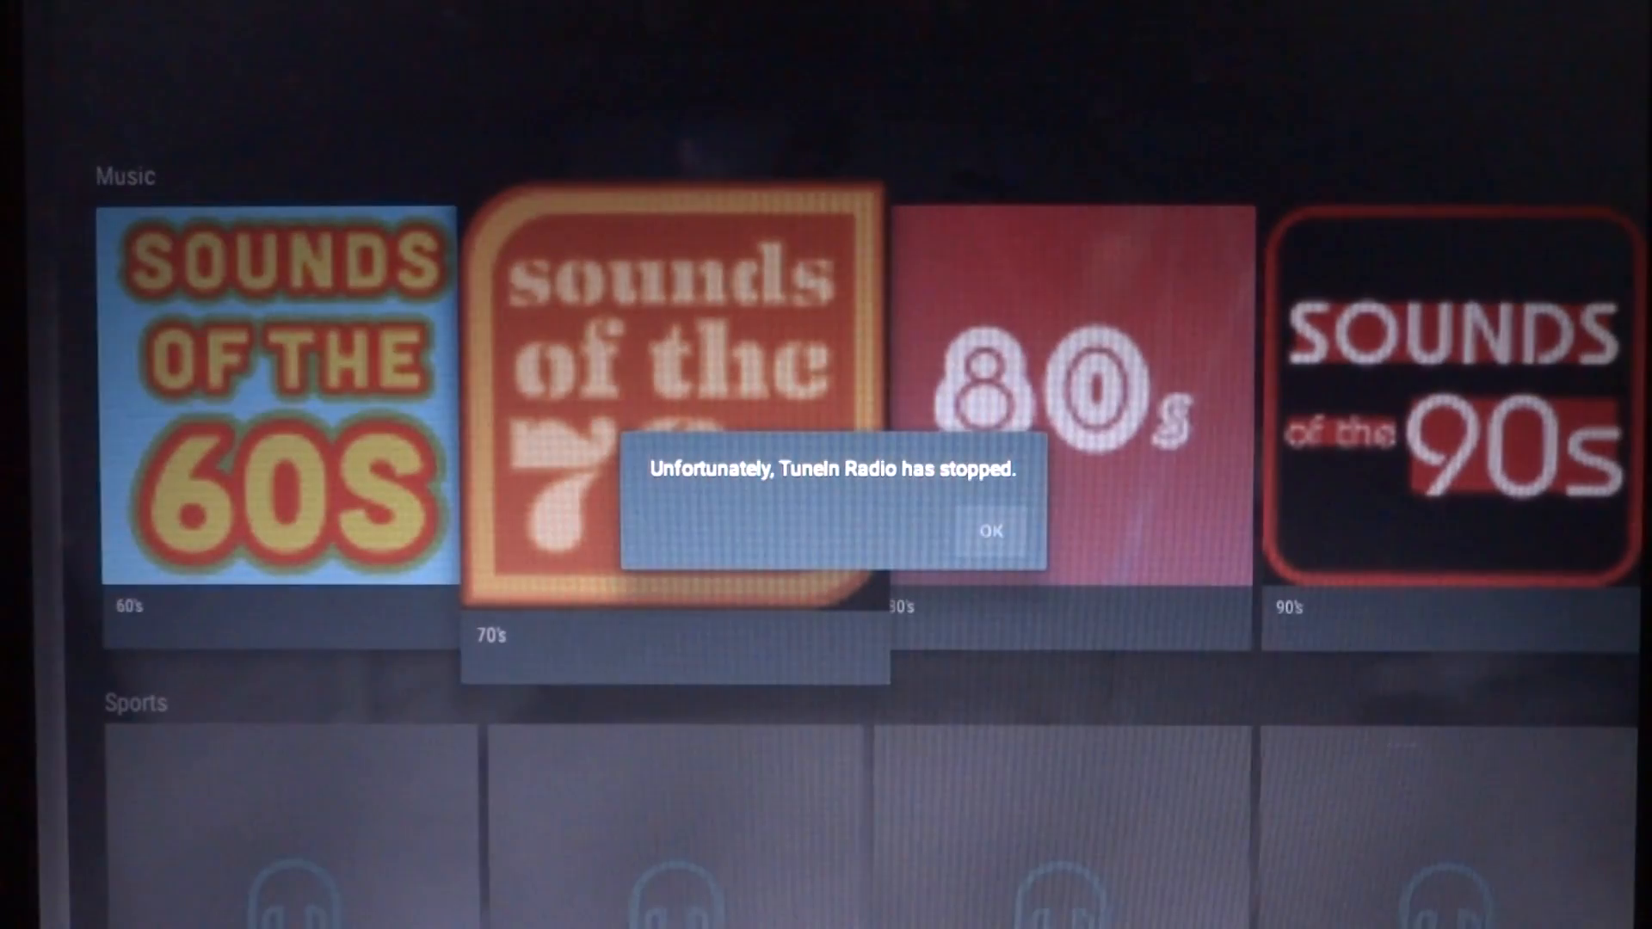
Dismiss the 'TuneIn Radio has stopped' dialog with OK
click(990, 531)
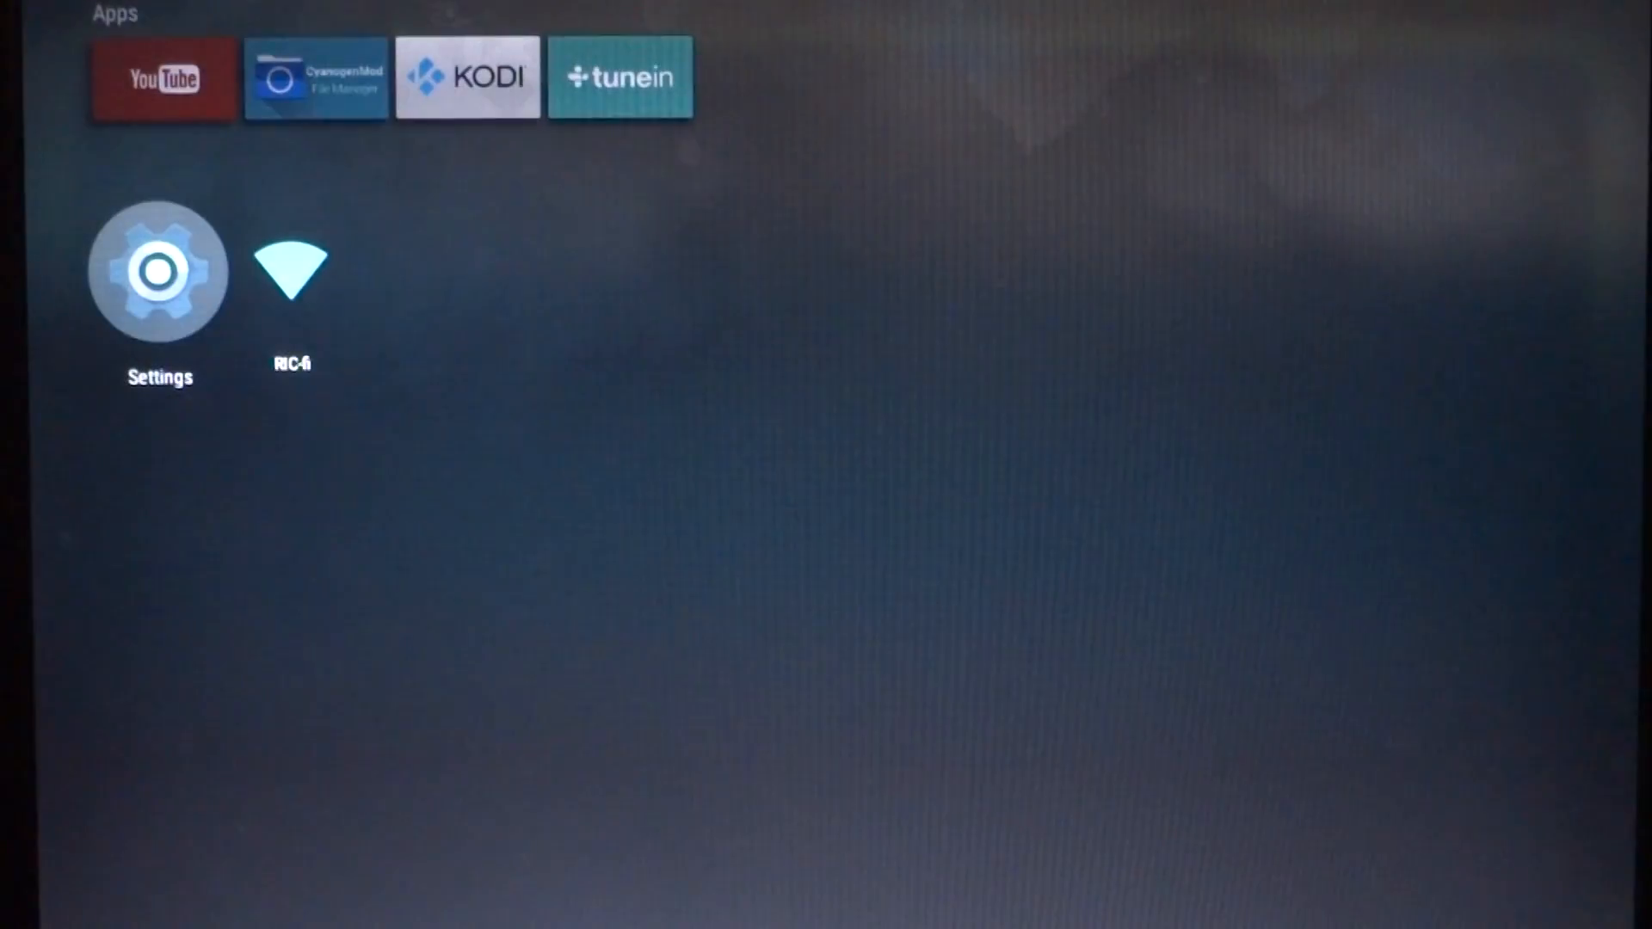
Open Settings from the launcher and go to the Apps page
click(160, 269)
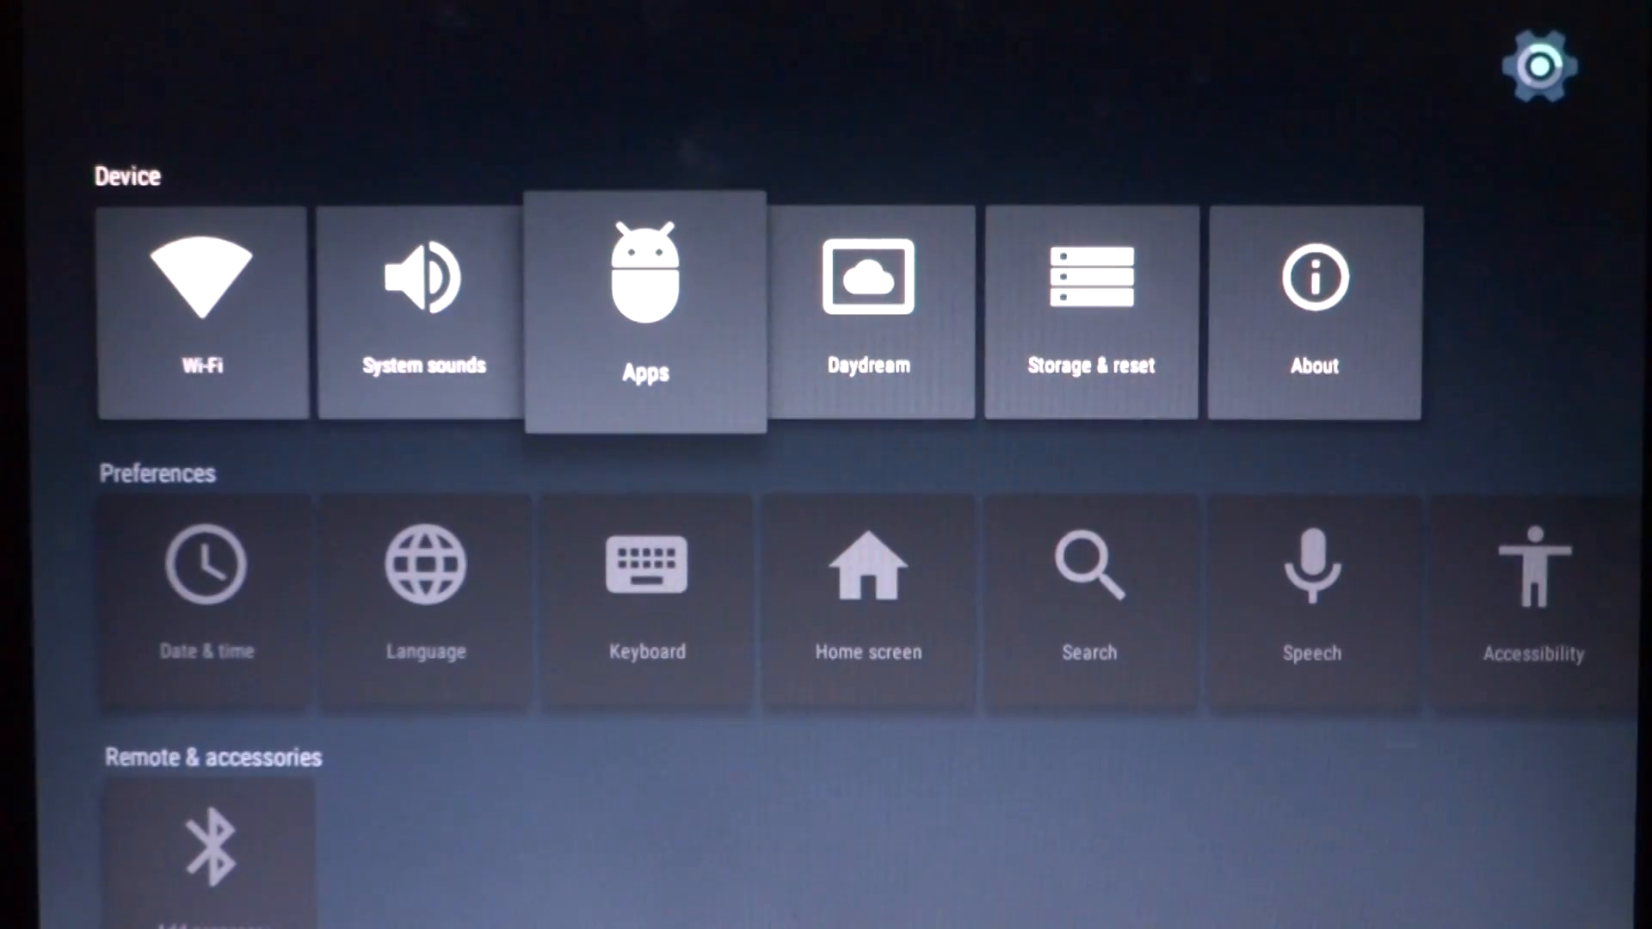
click(643, 310)
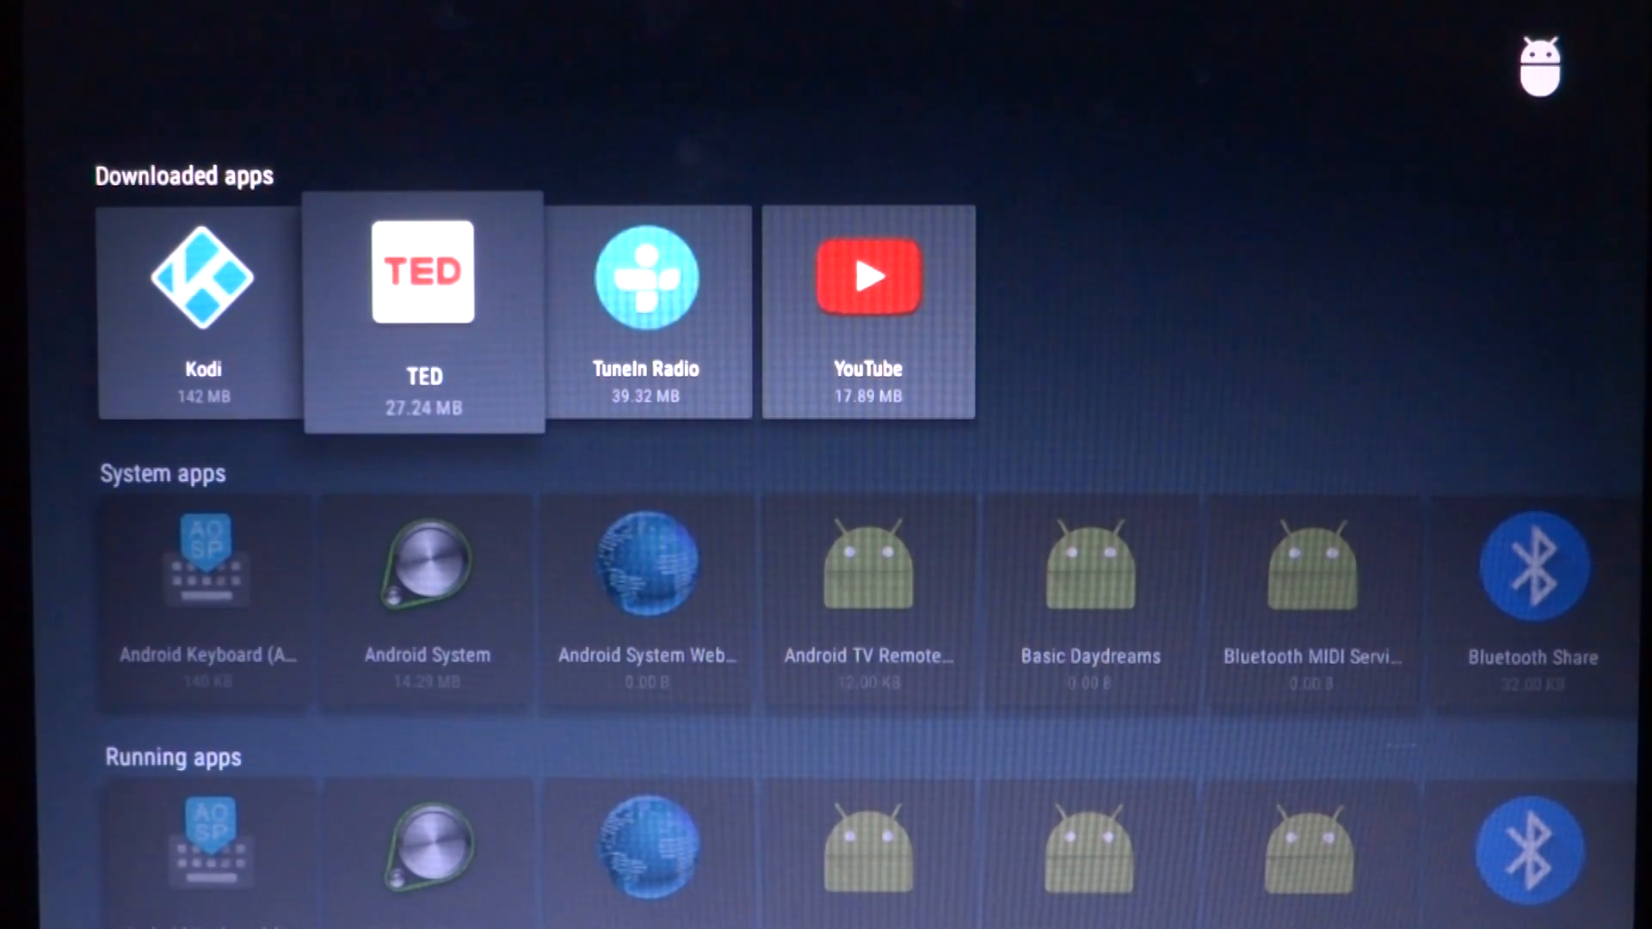
Select TED under Downloaded apps to see its version 3.0.0 info page
click(423, 305)
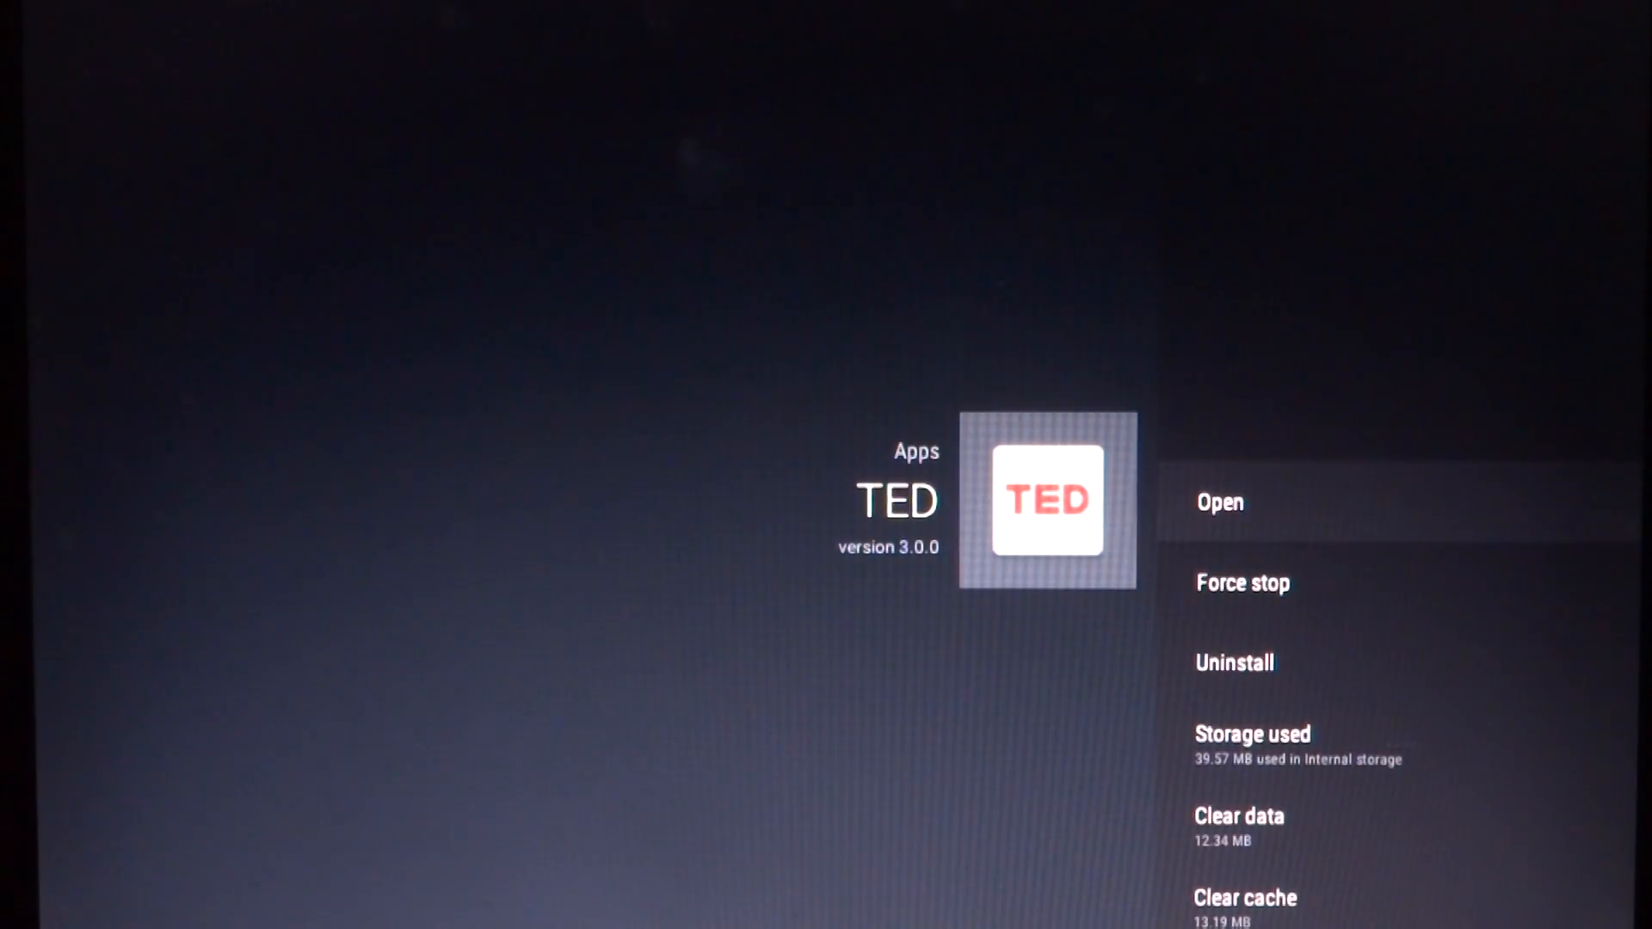
Launch TED, try playing the tech-distraction talk, and dismiss the crash dialog
click(1219, 503)
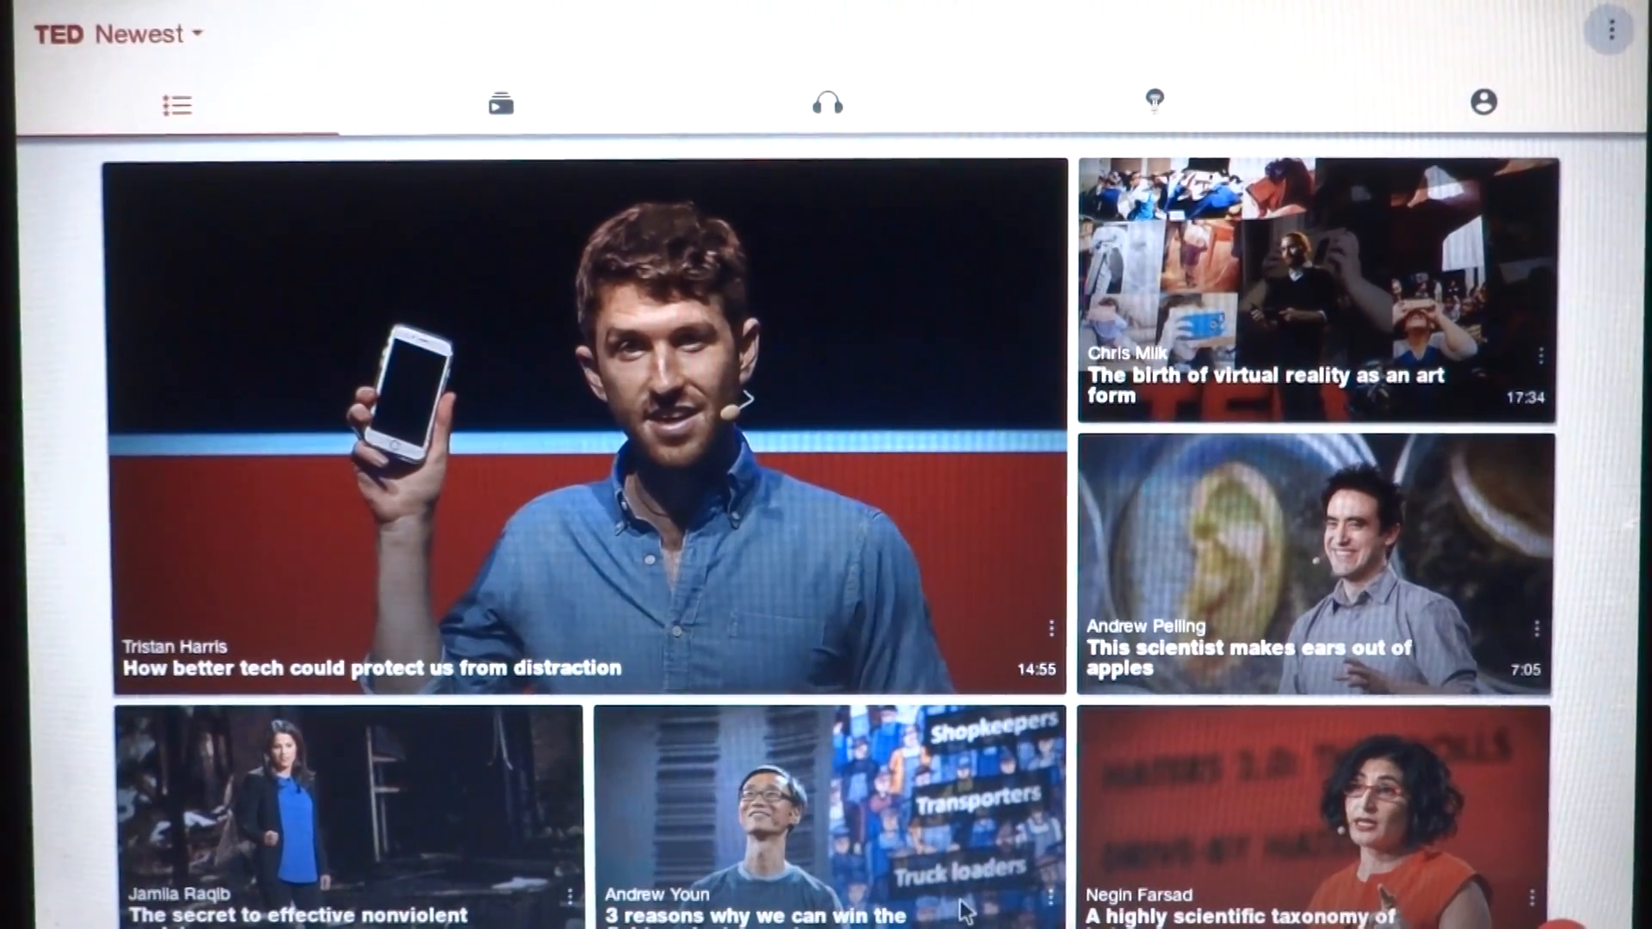
mouse_move(891, 606)
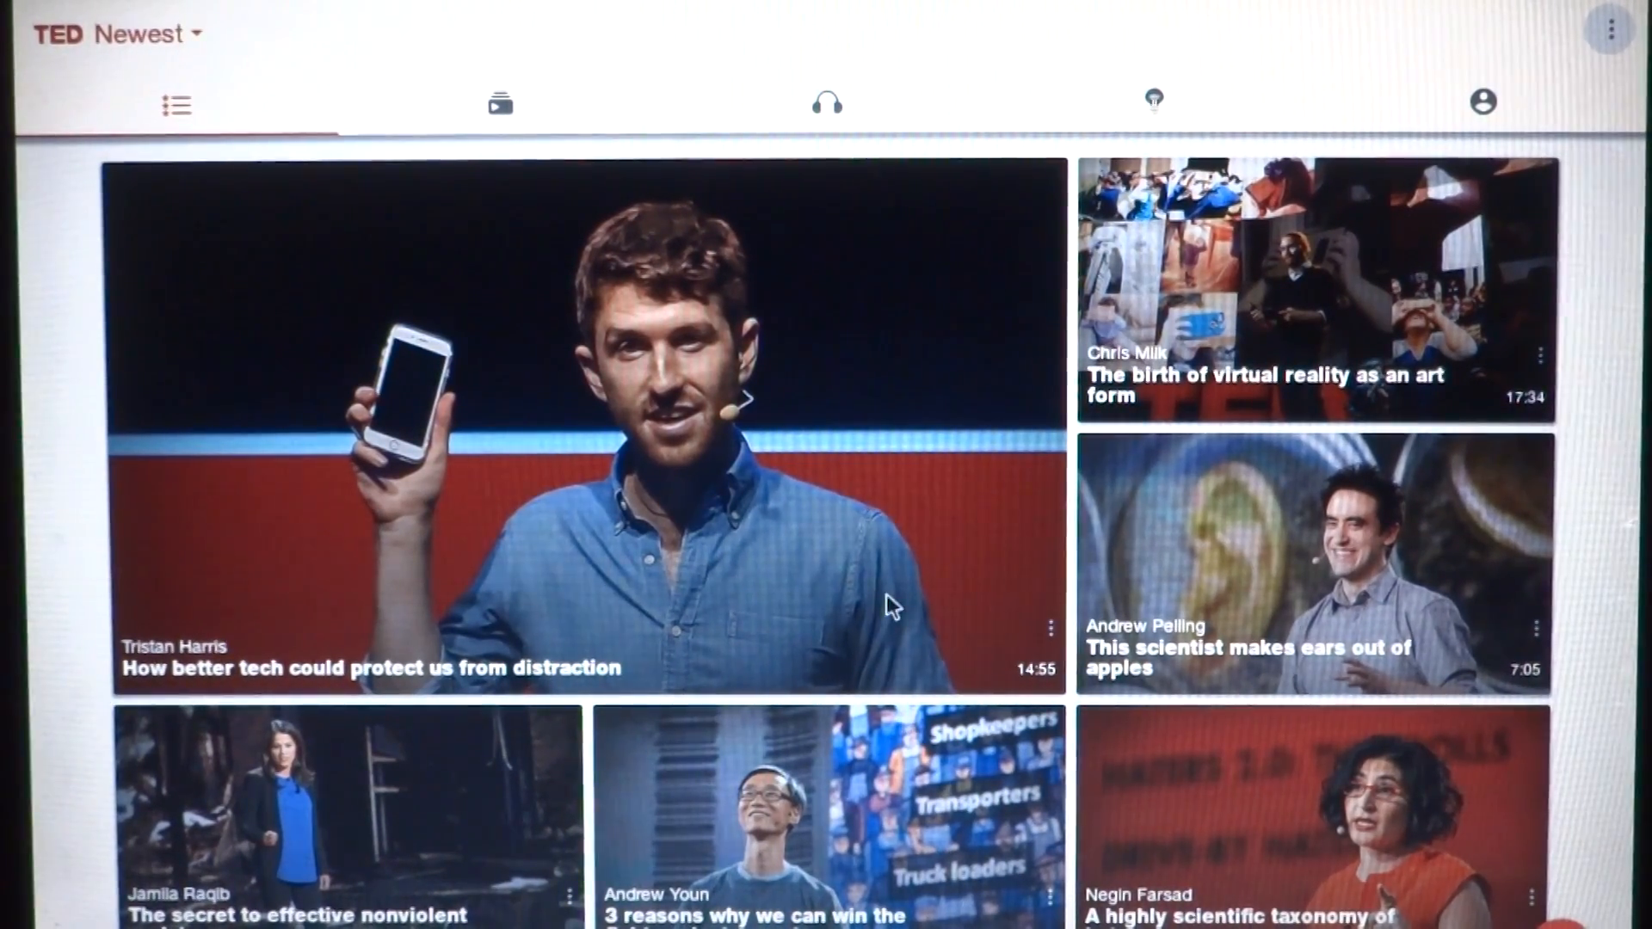
click(585, 422)
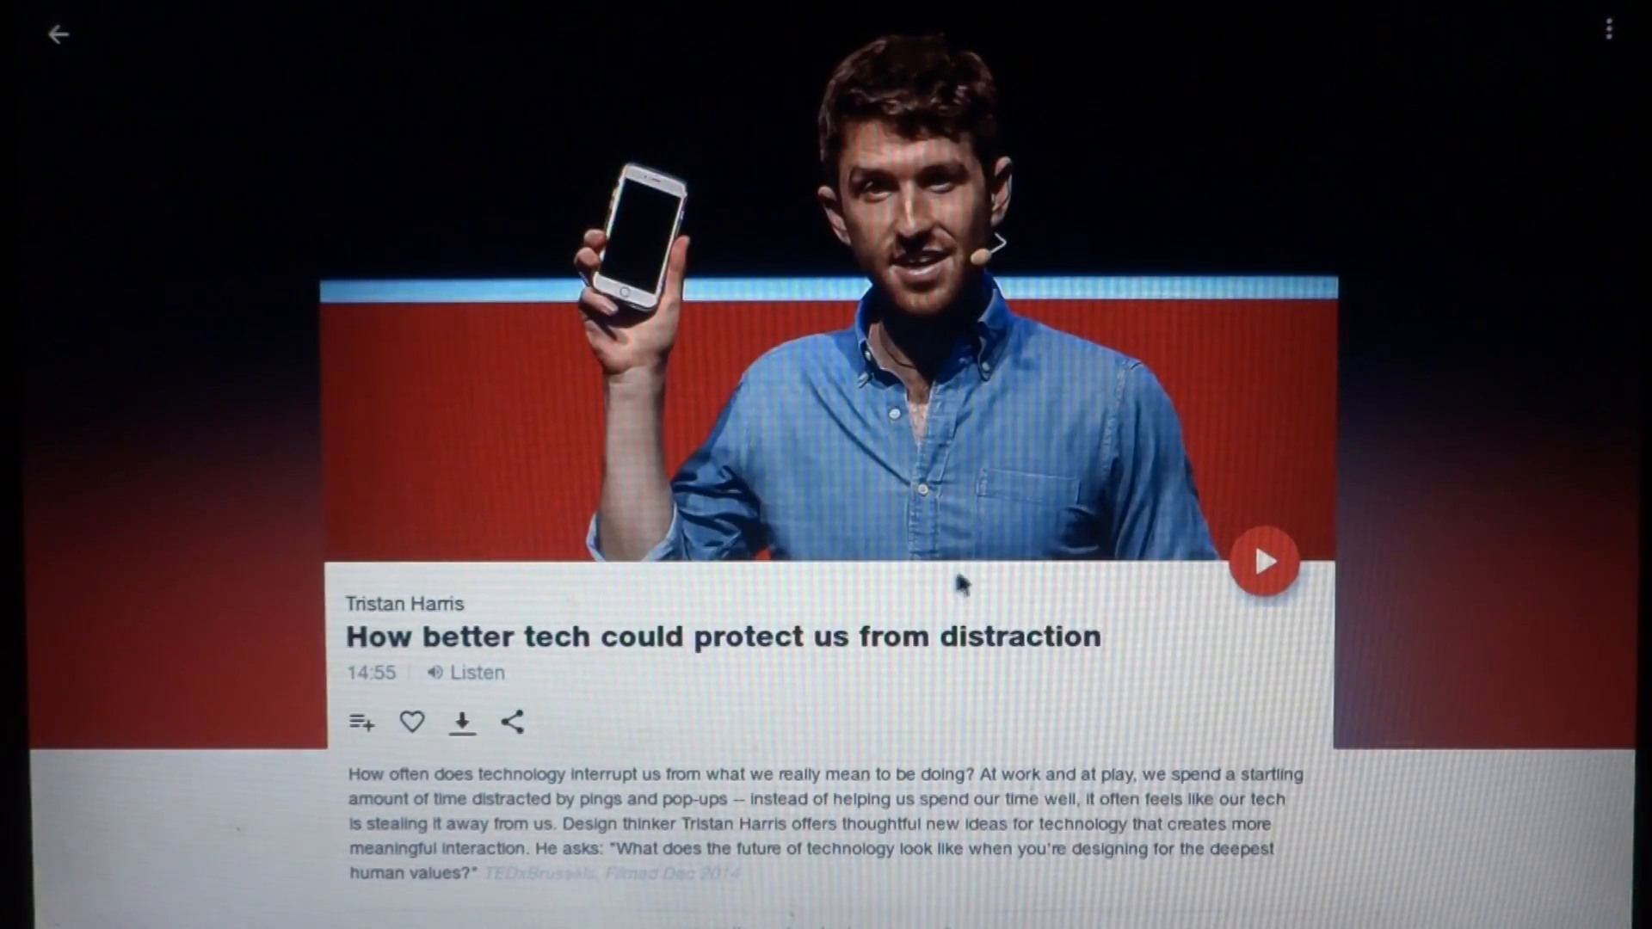
mouse_move(1233, 517)
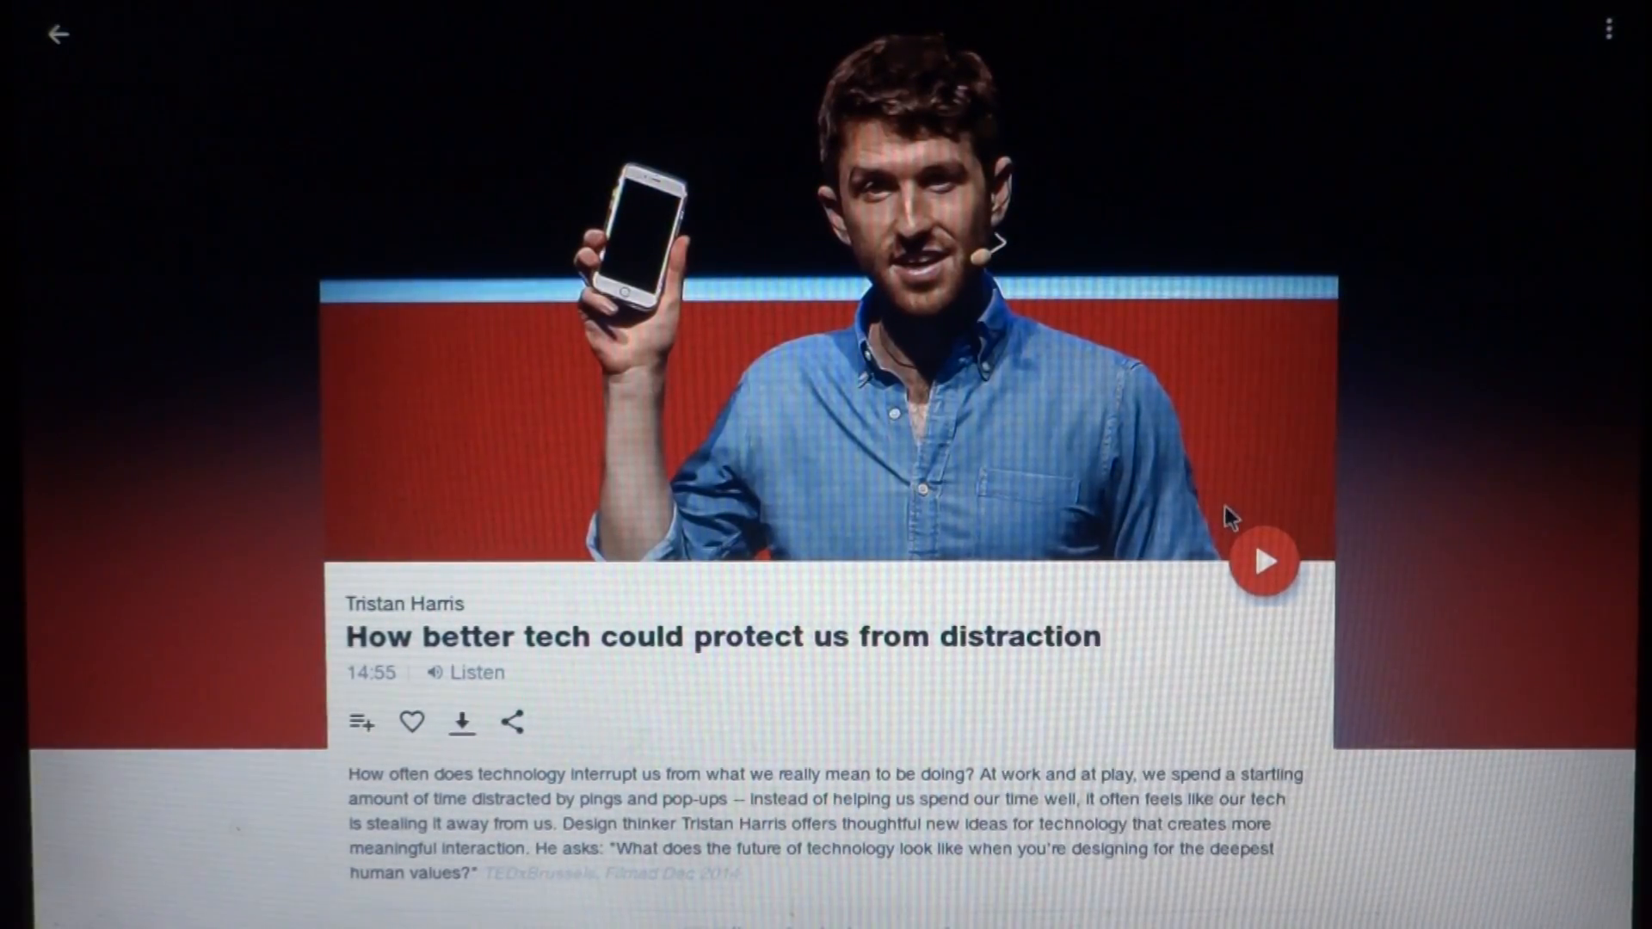
click(1266, 561)
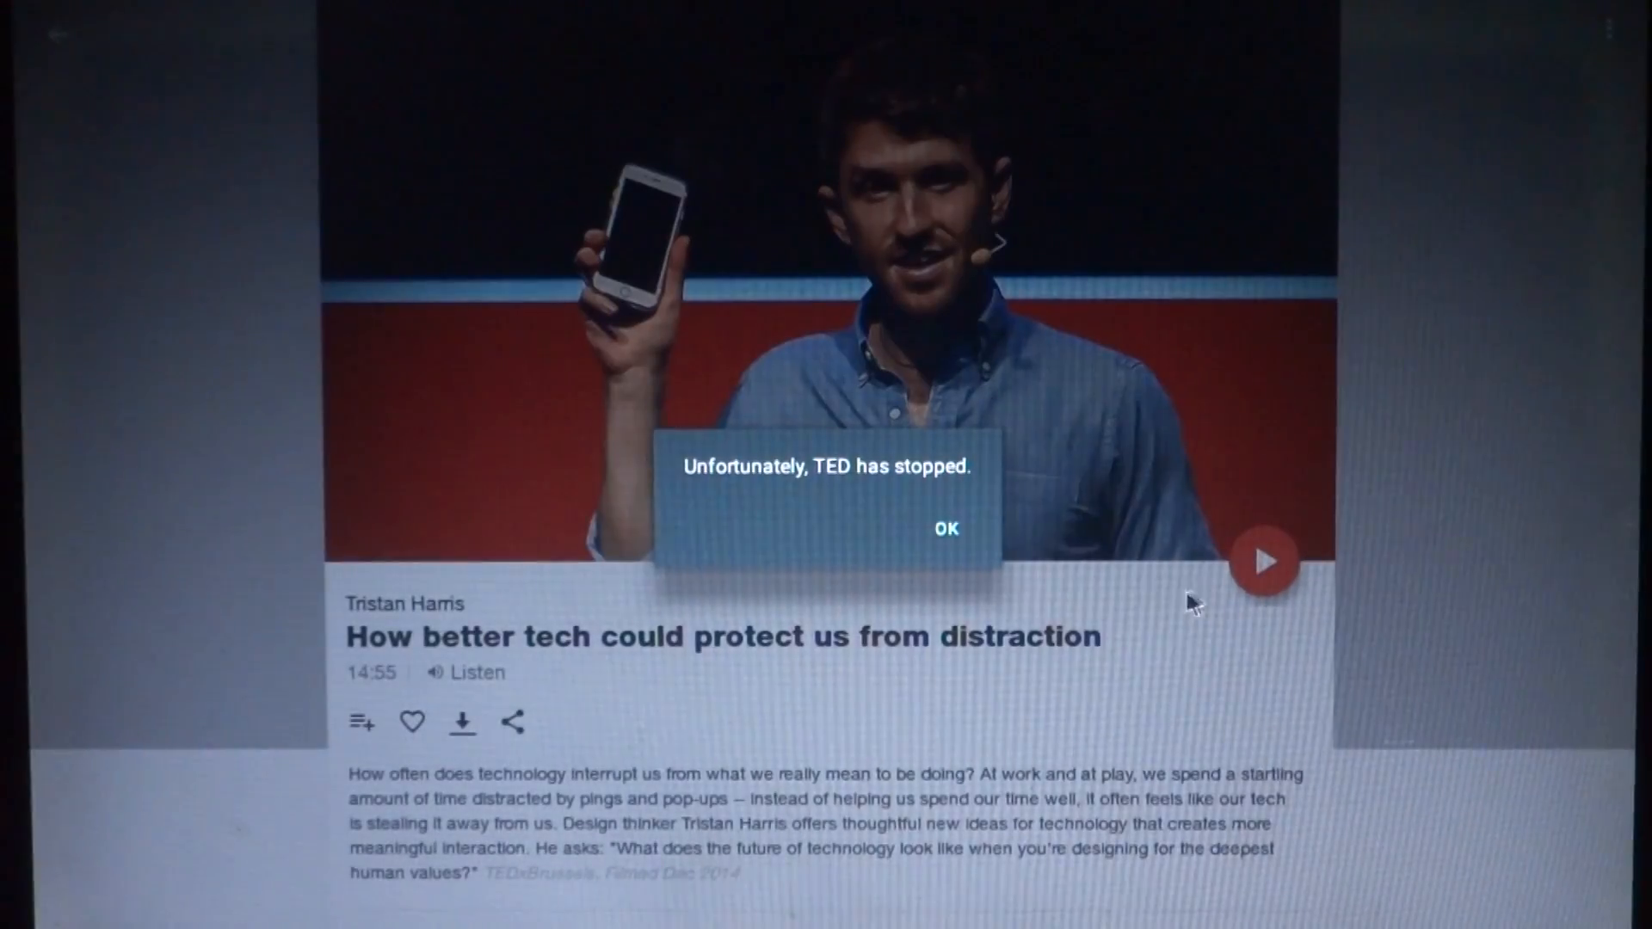
mouse_move(908, 647)
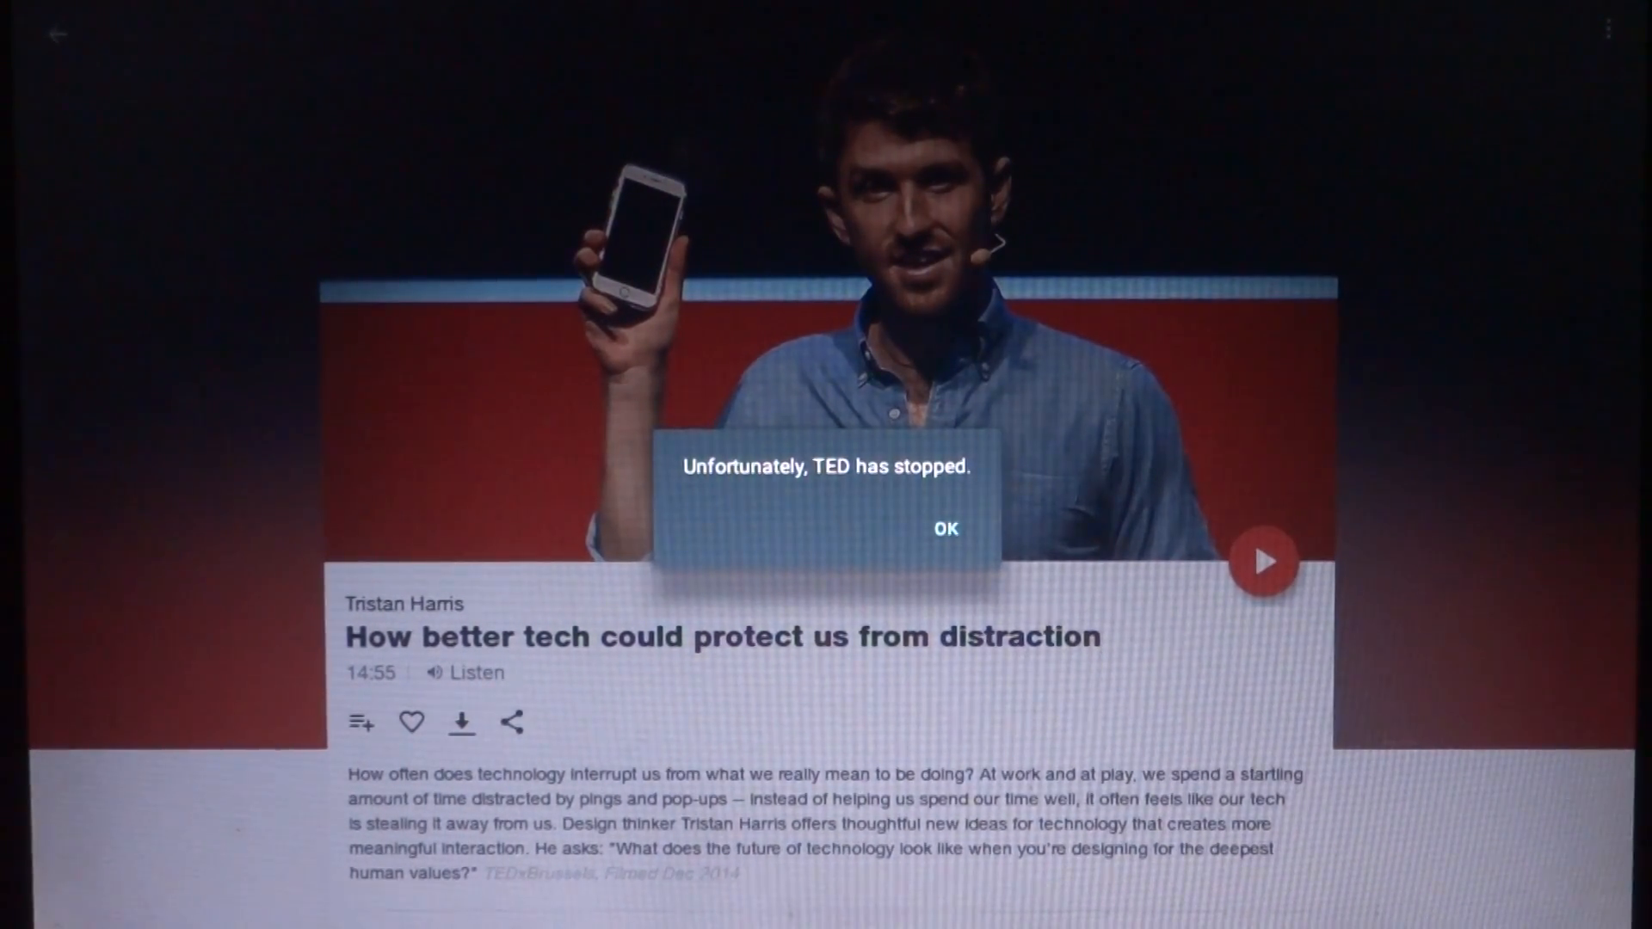
click(944, 529)
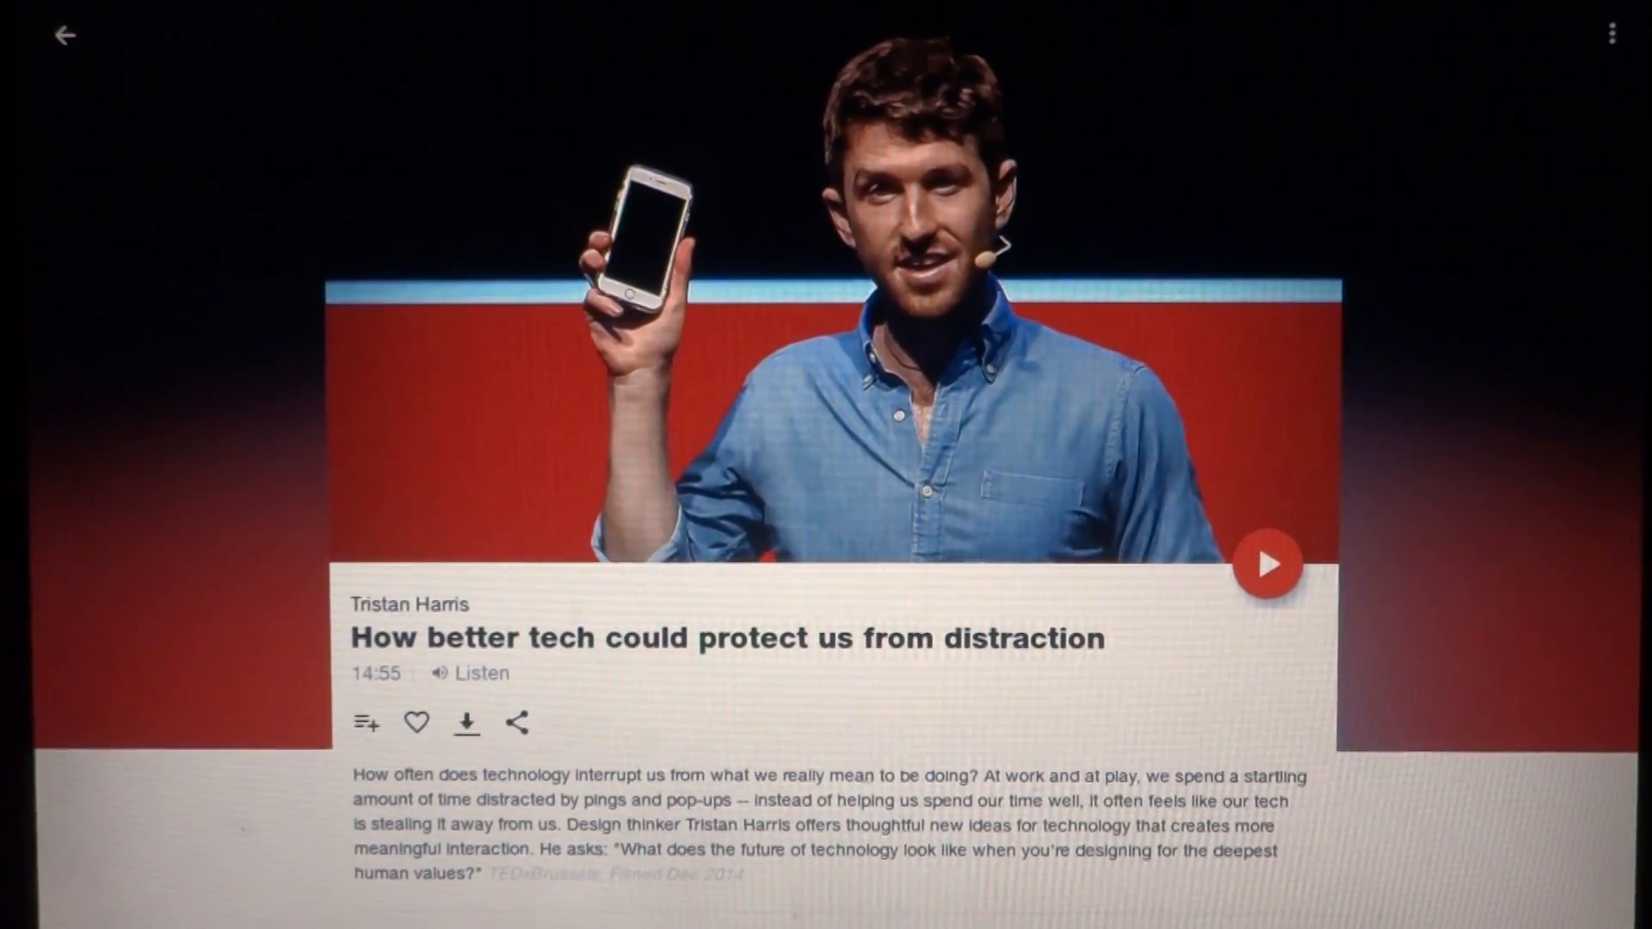
click(61, 35)
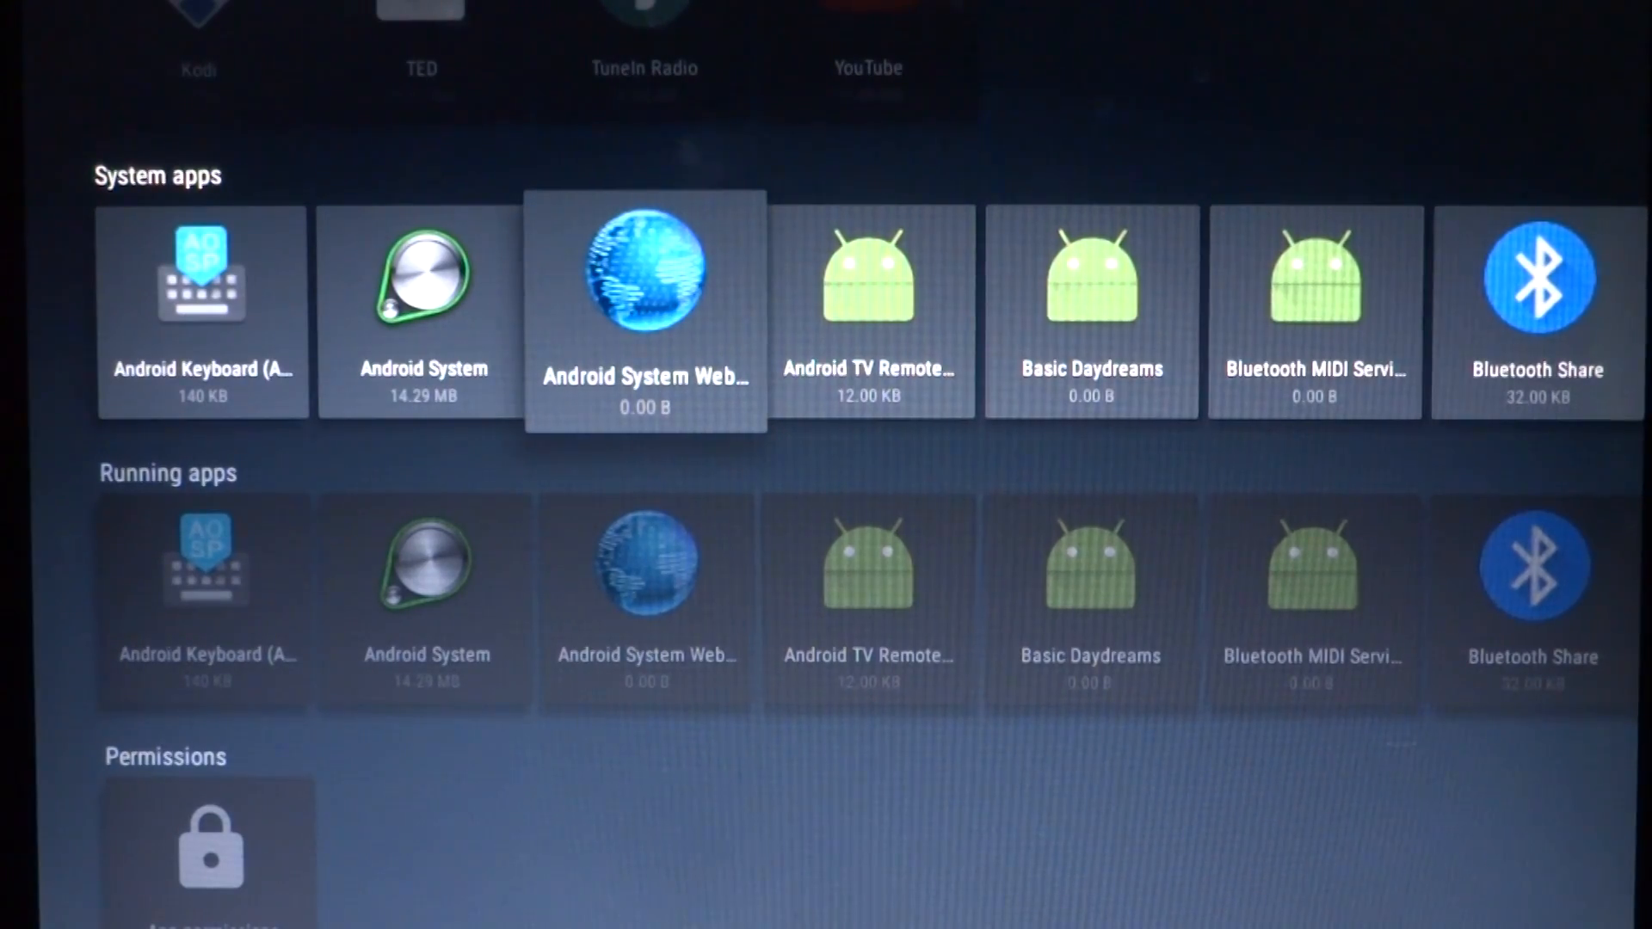
Open the Browser system app's details (version 6.0.1) and launch it to Google
click(644, 306)
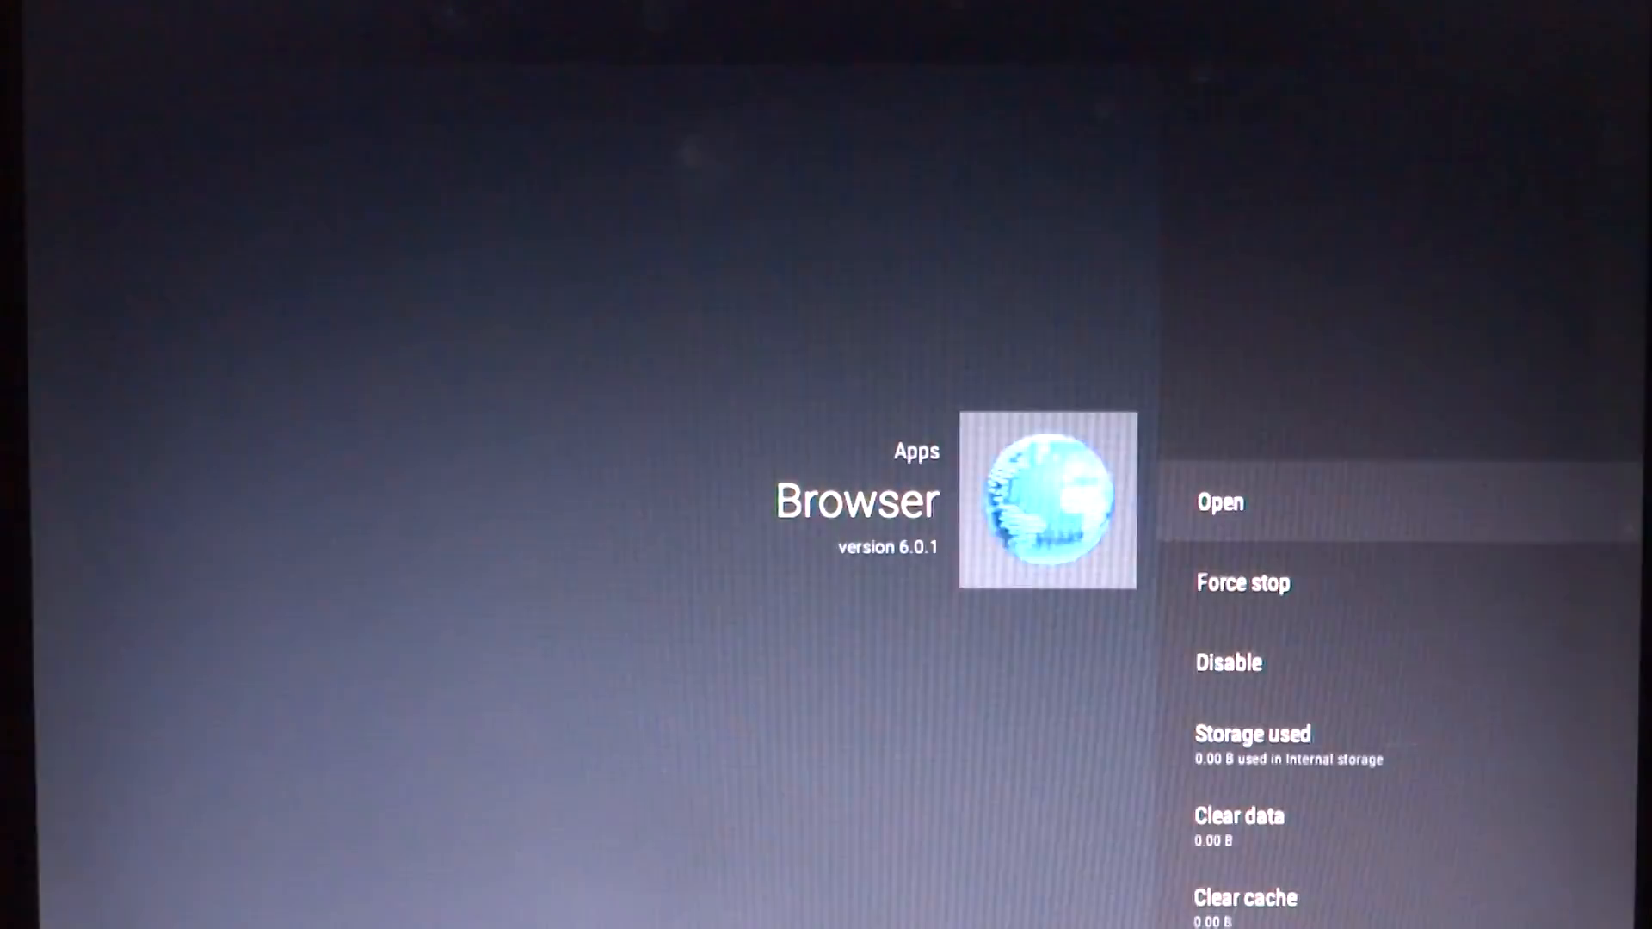
click(1220, 501)
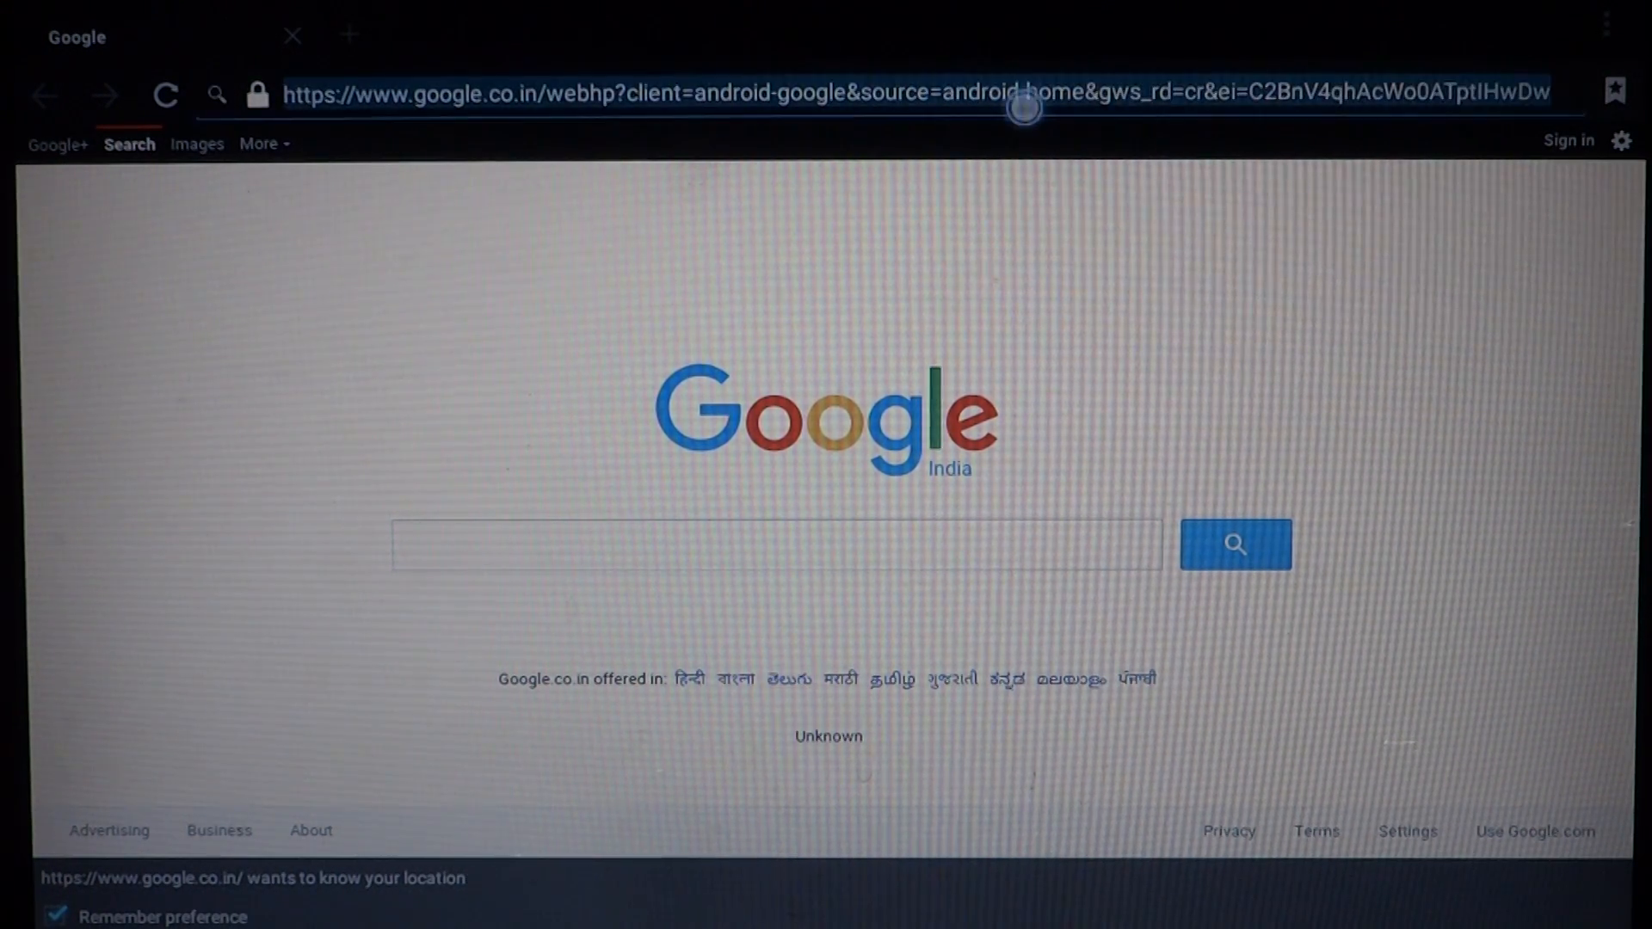
Enter geektillithertz in the Browser address bar and submit the search
text(geektil)
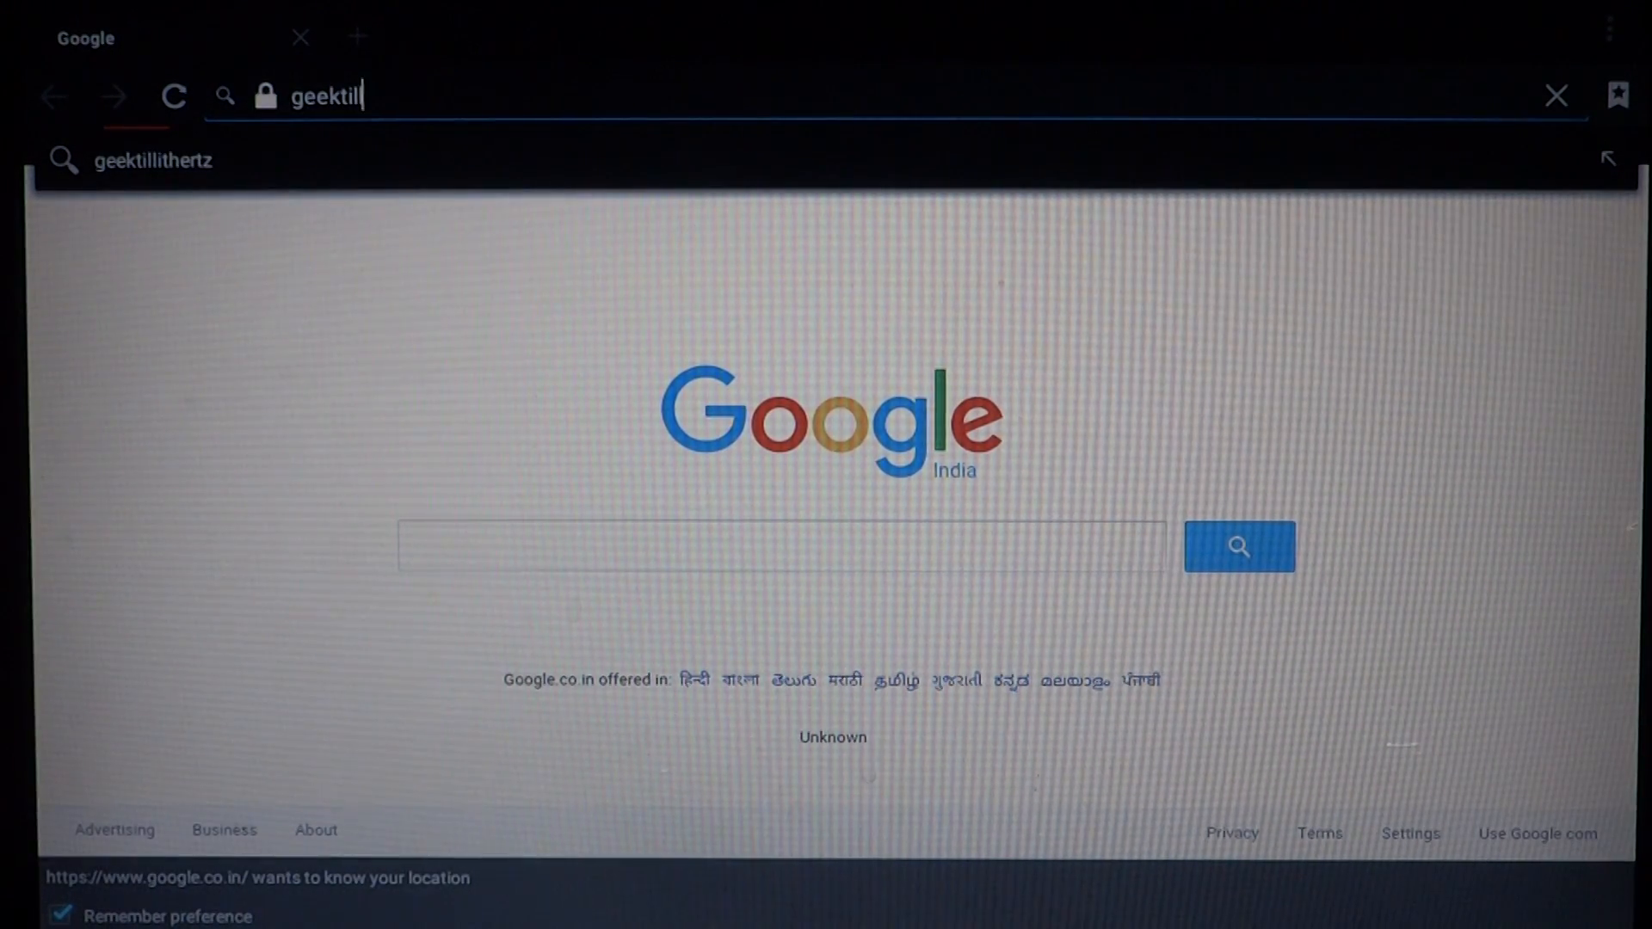
text(lithertz)
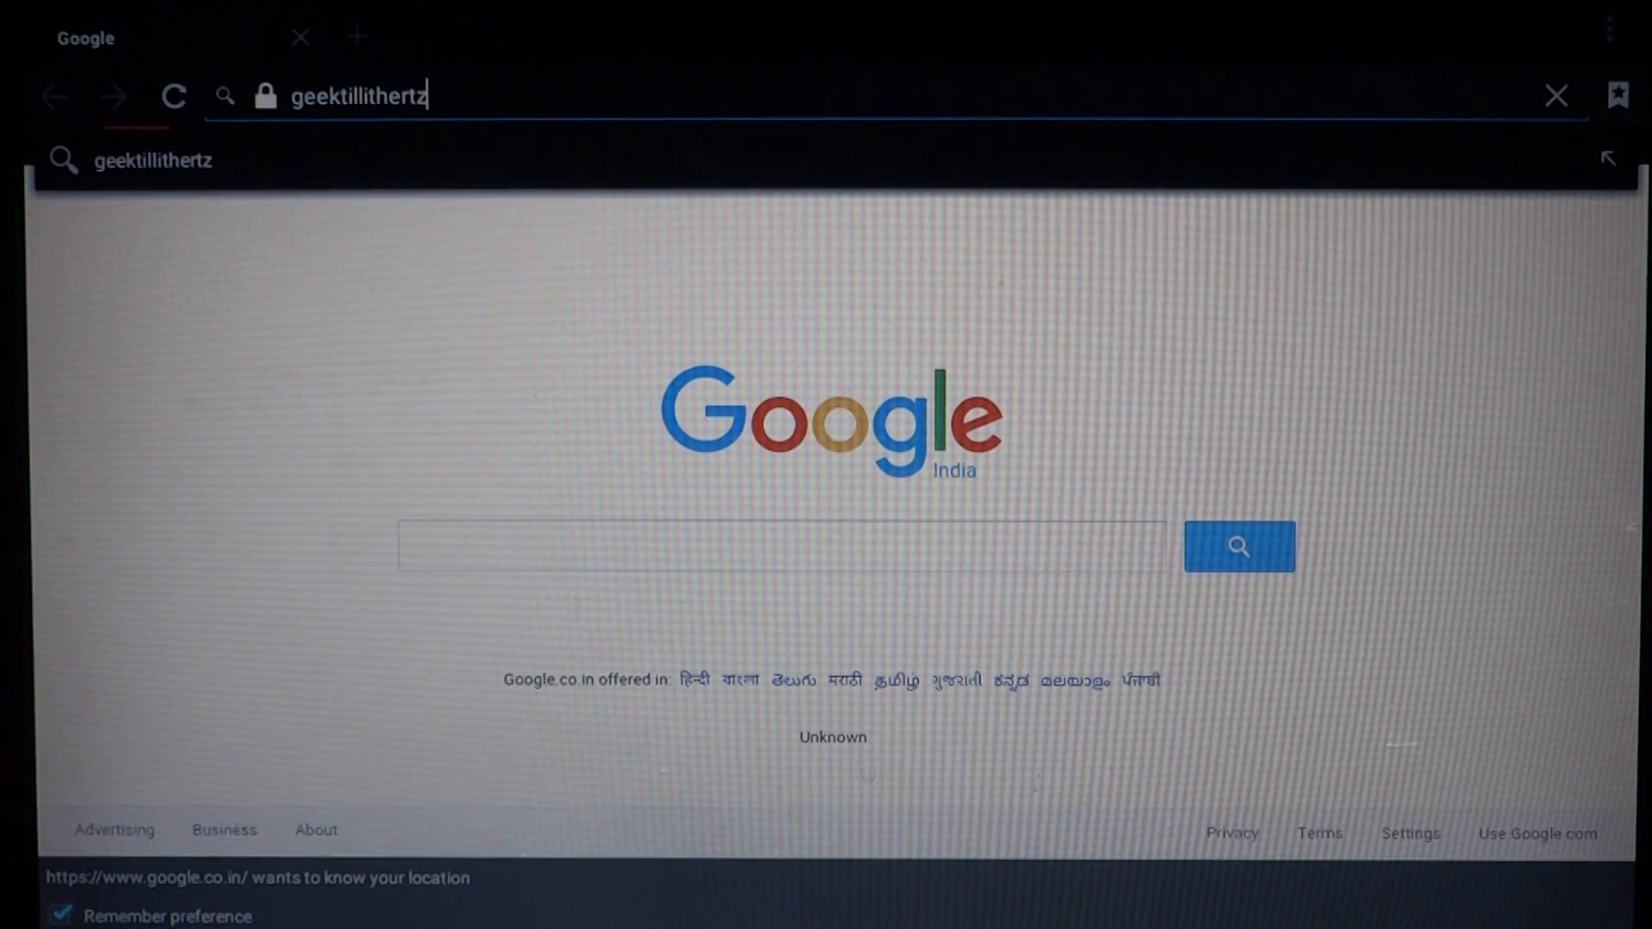
key(Return)
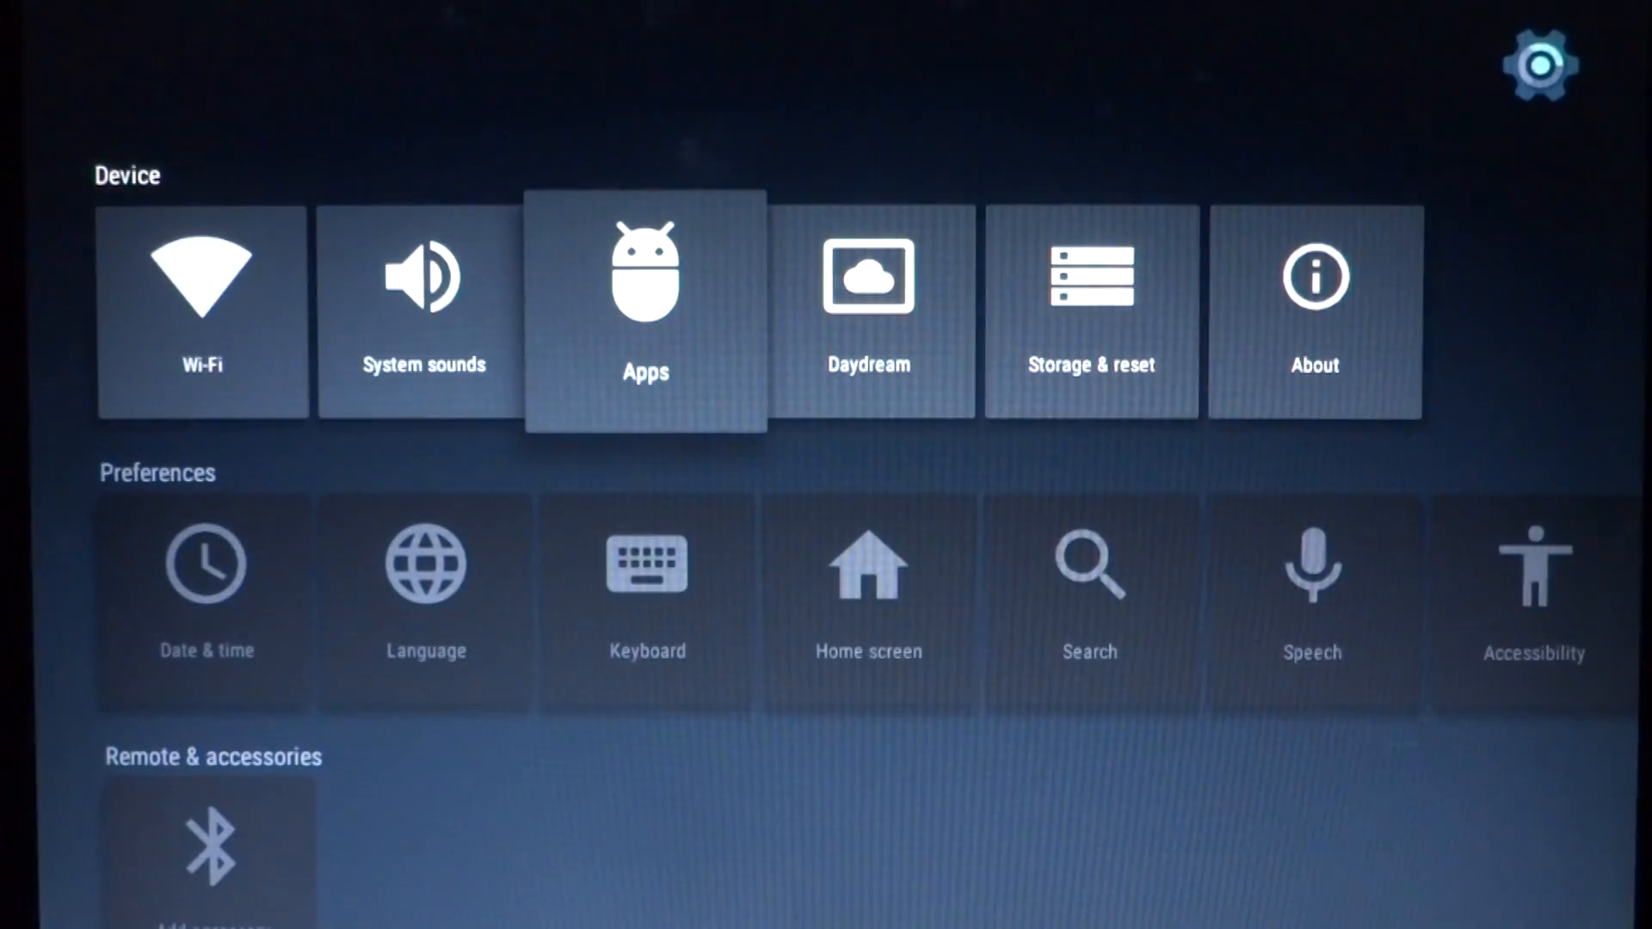
scroll(down, 3)
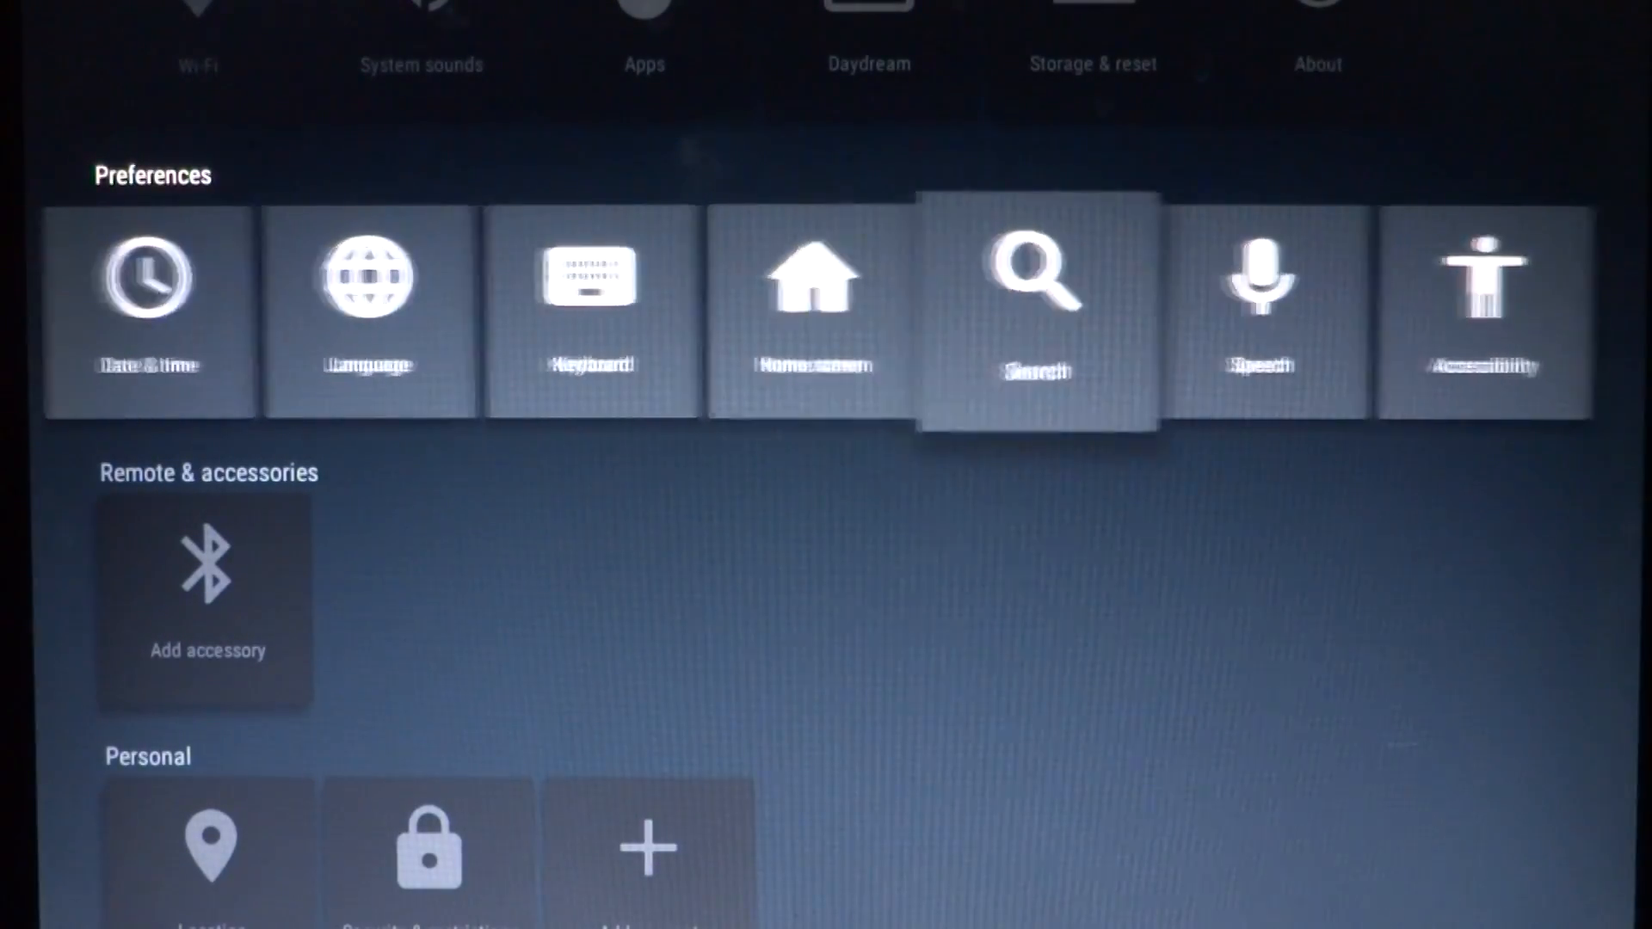
scroll(down, 3)
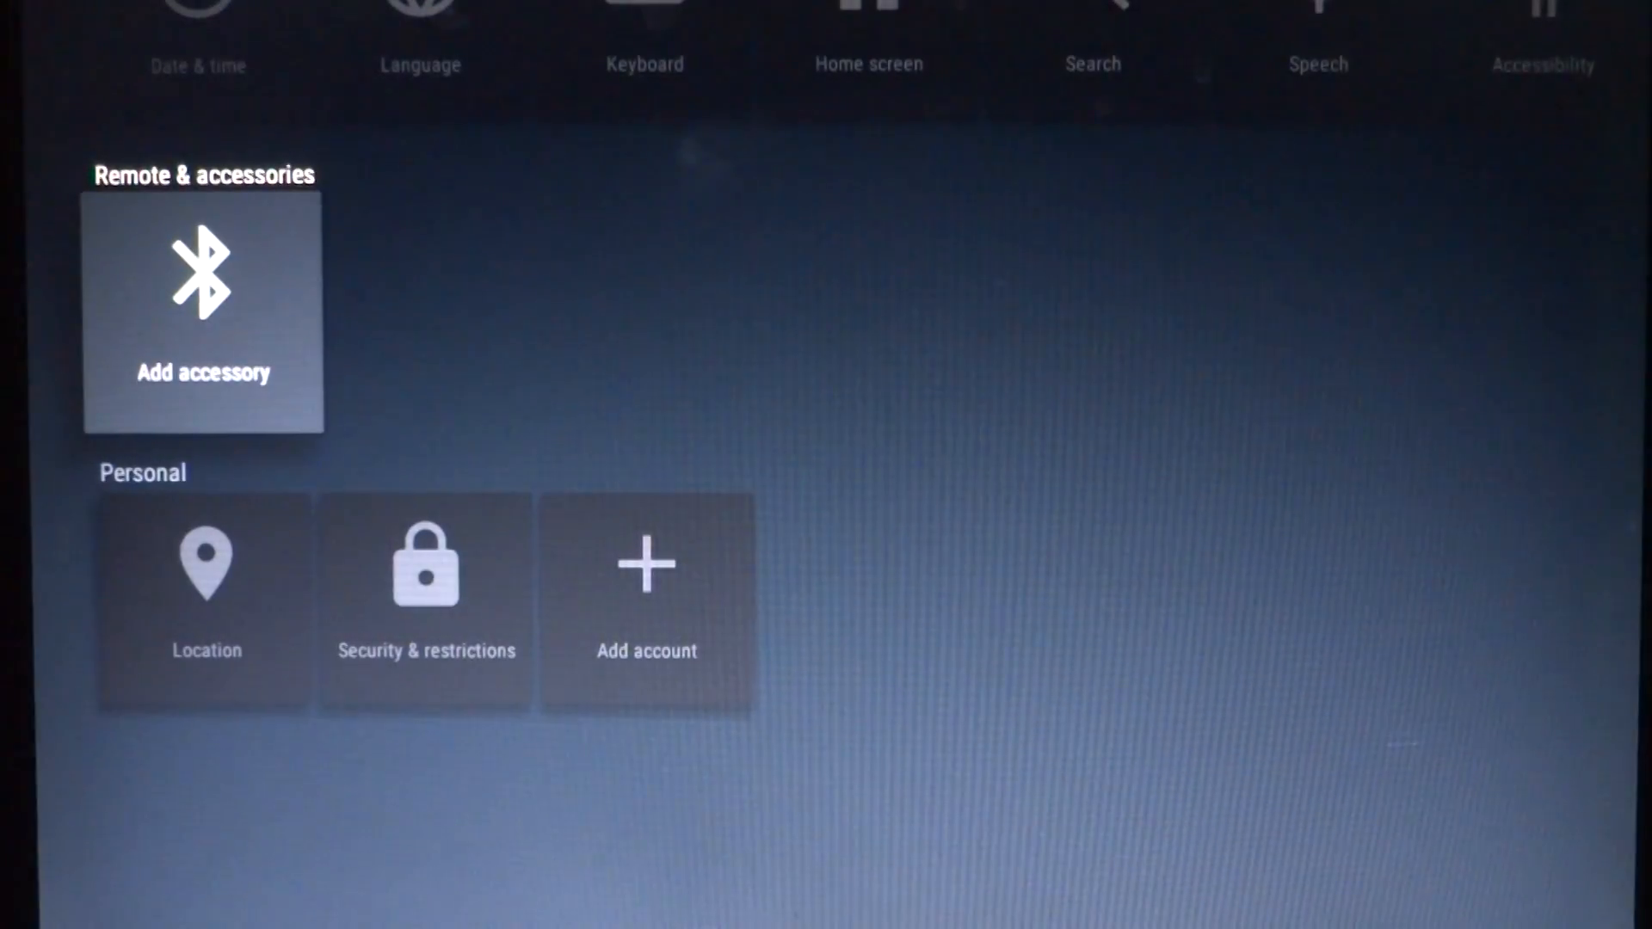
scroll(up, 3)
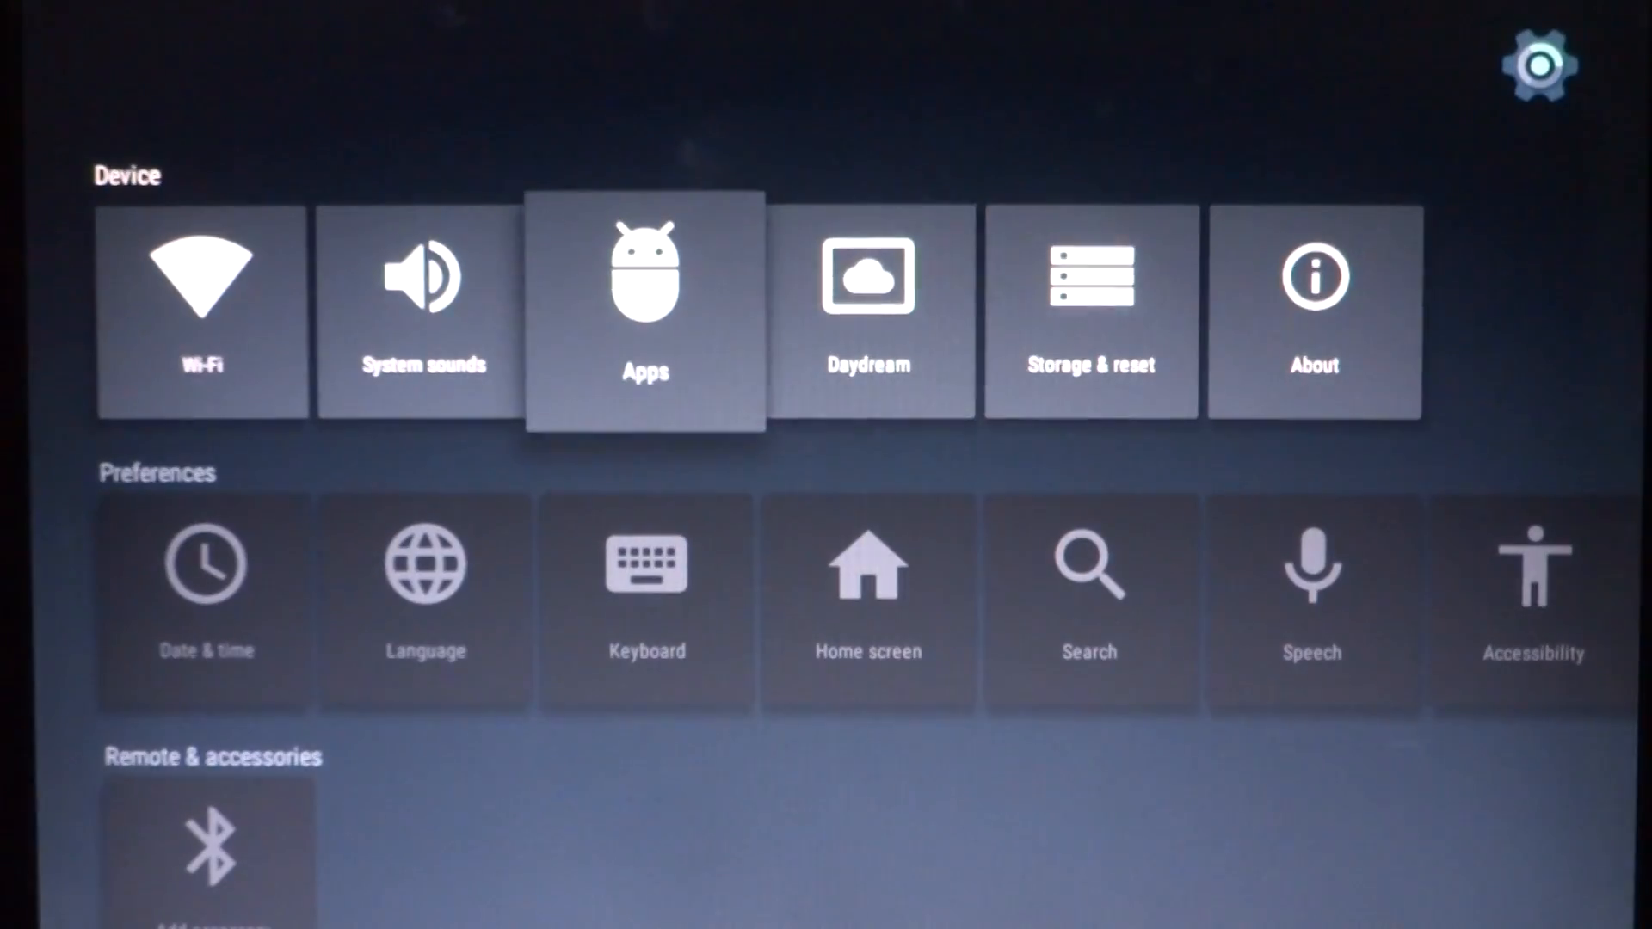
scroll(down, 3)
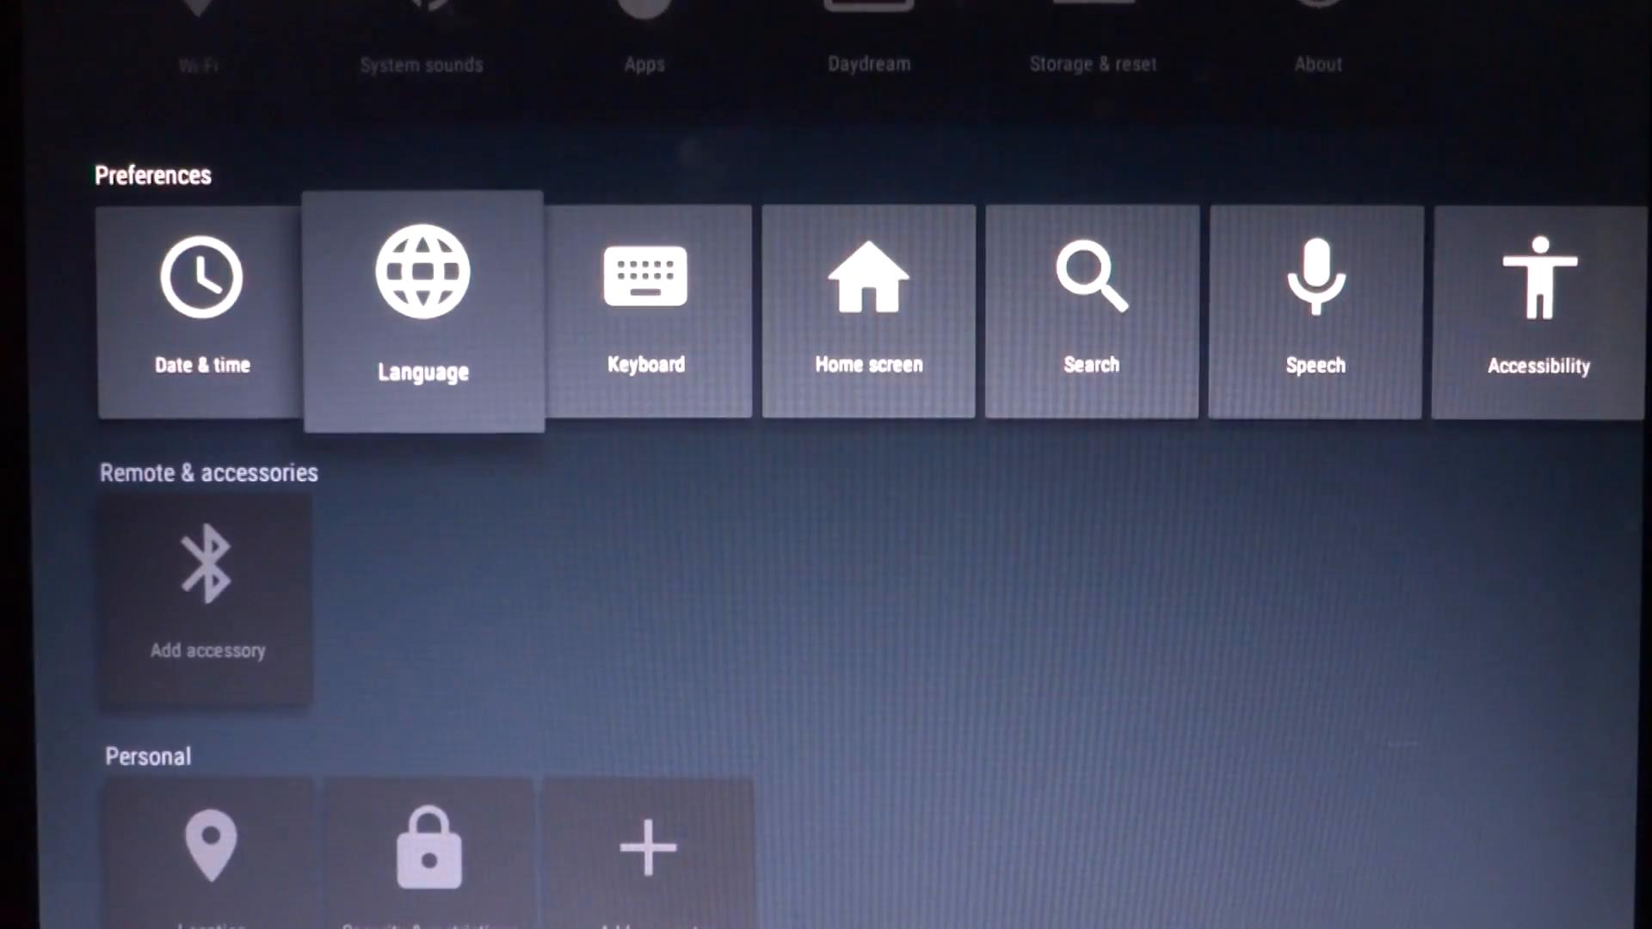